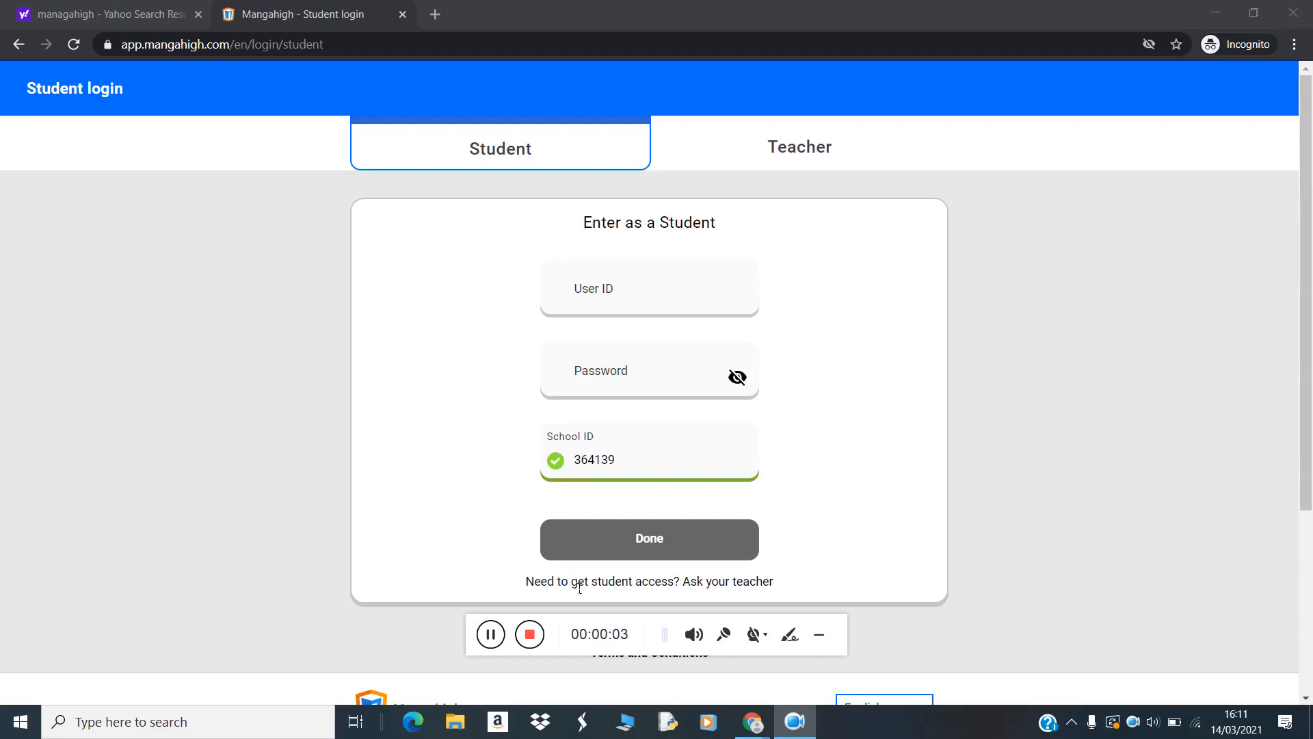
pyautogui.moveTo(387, 237)
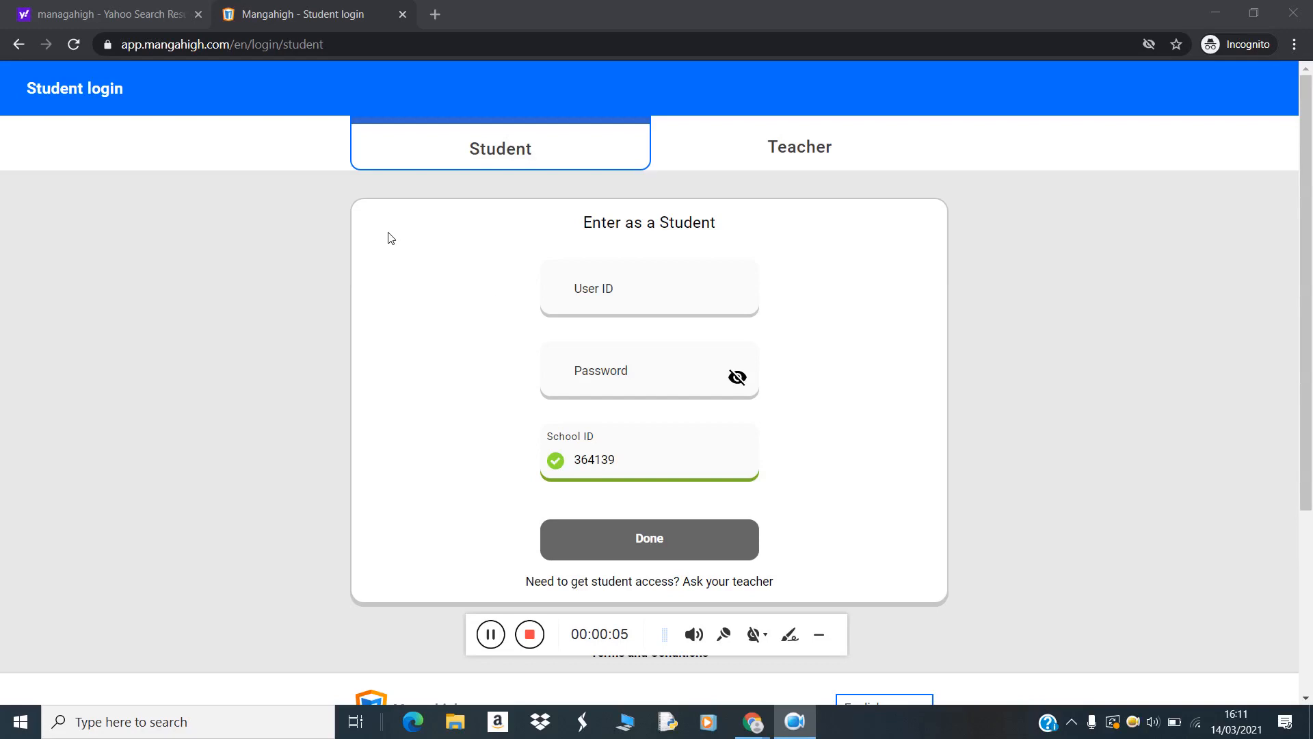
pyautogui.moveTo(799, 147)
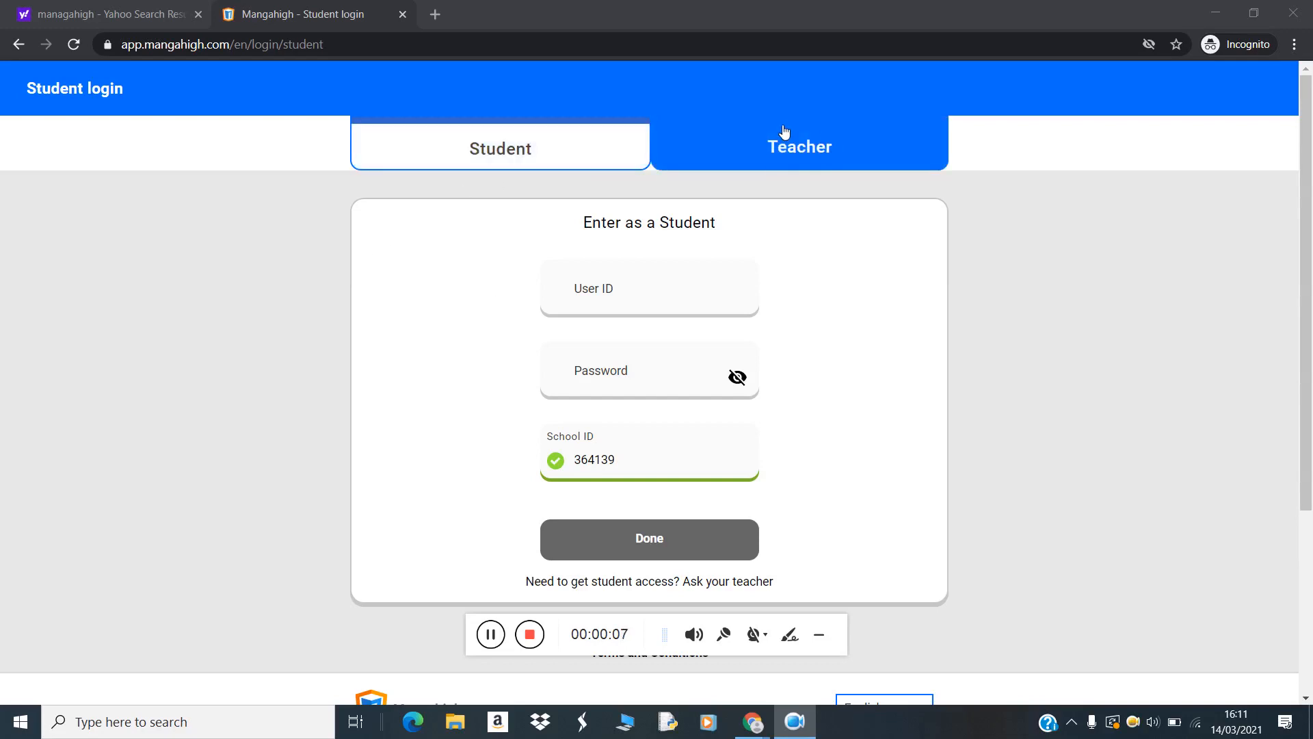
pyautogui.moveTo(160, 61)
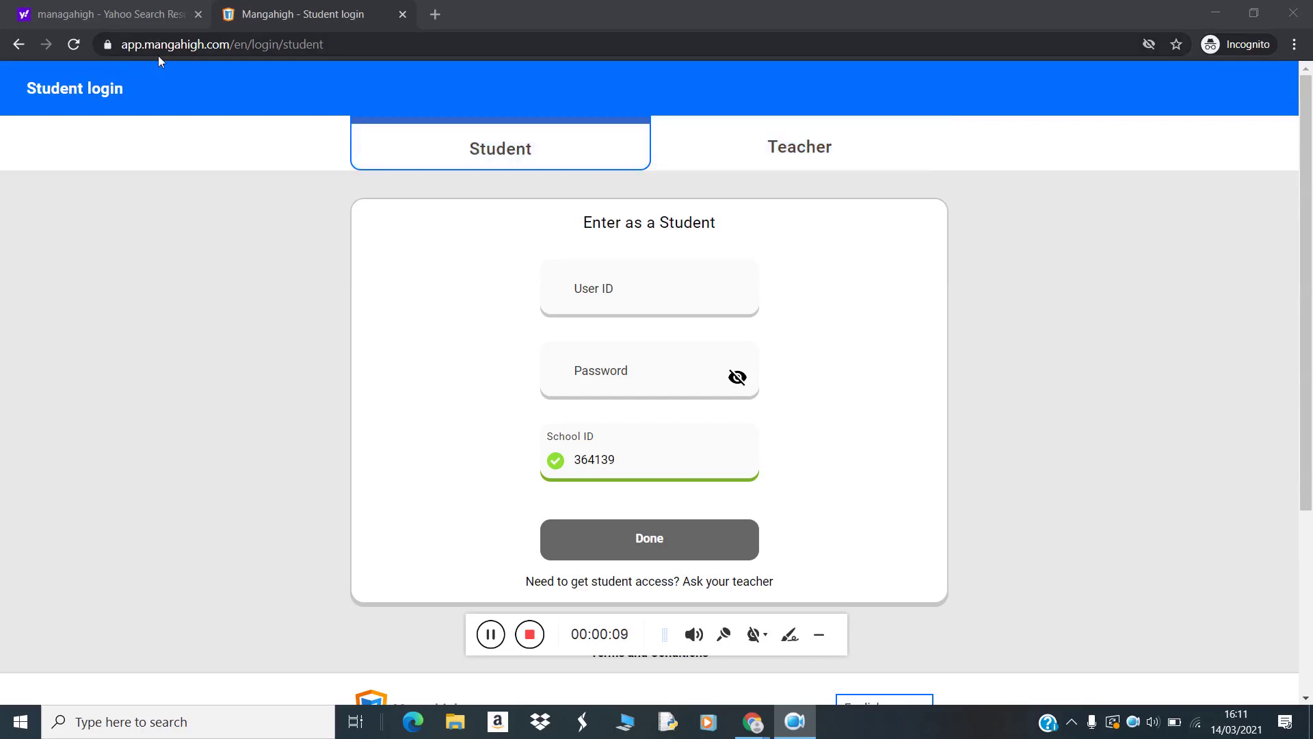
pyautogui.moveTo(797, 147)
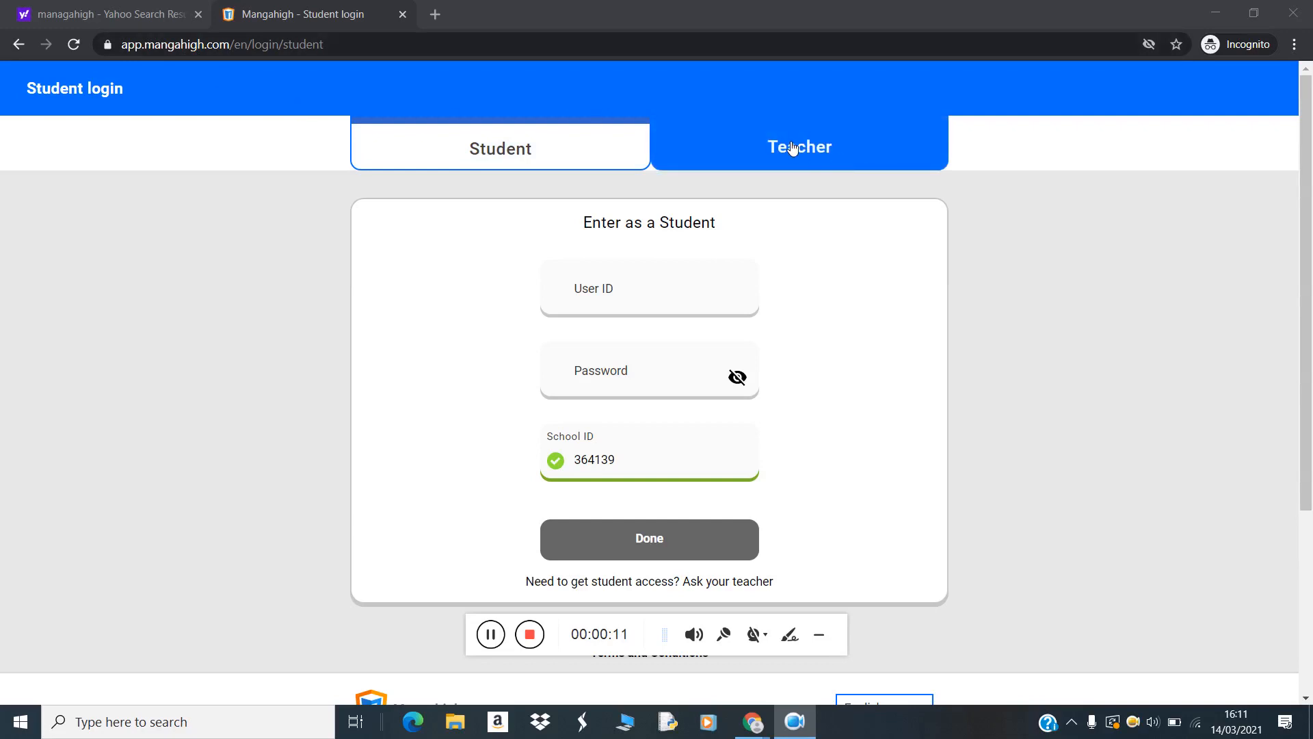
# Choose the Teacher login and fill the email from a saved teacher account suggestion
pyautogui.click(796, 148)
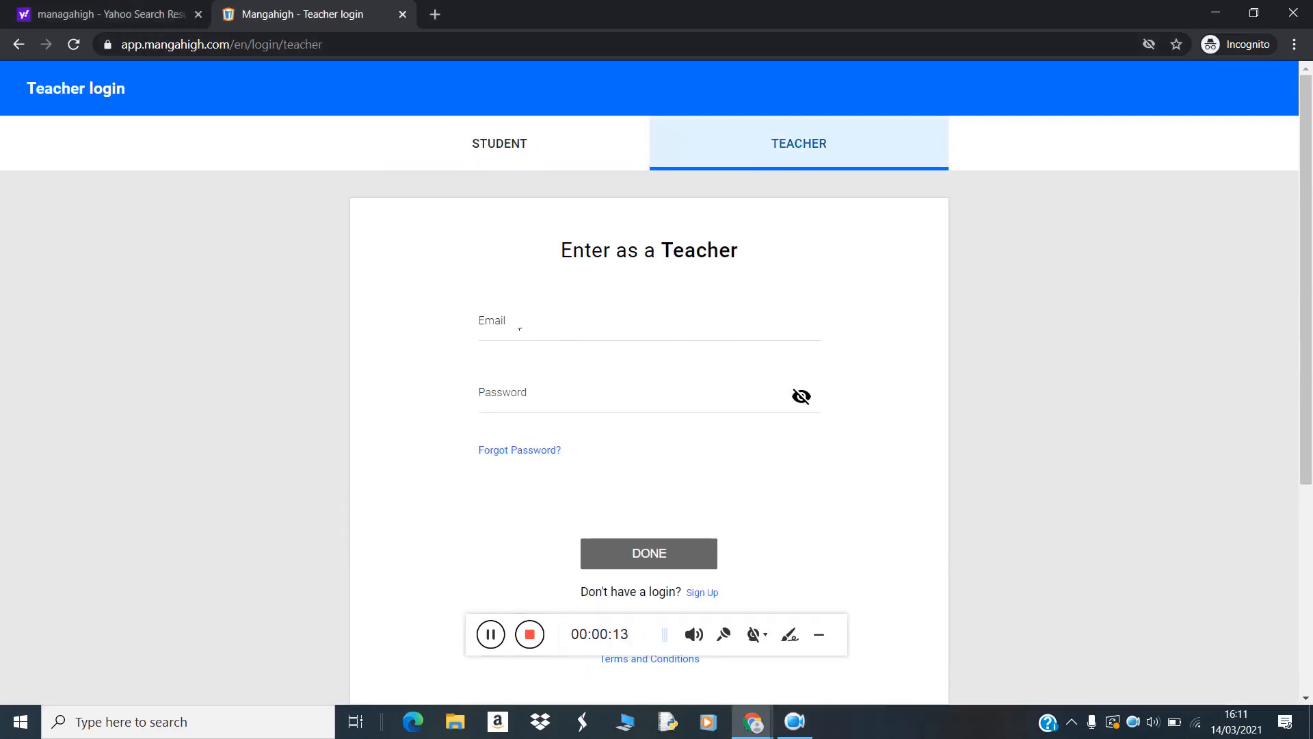
pyautogui.click(648, 327)
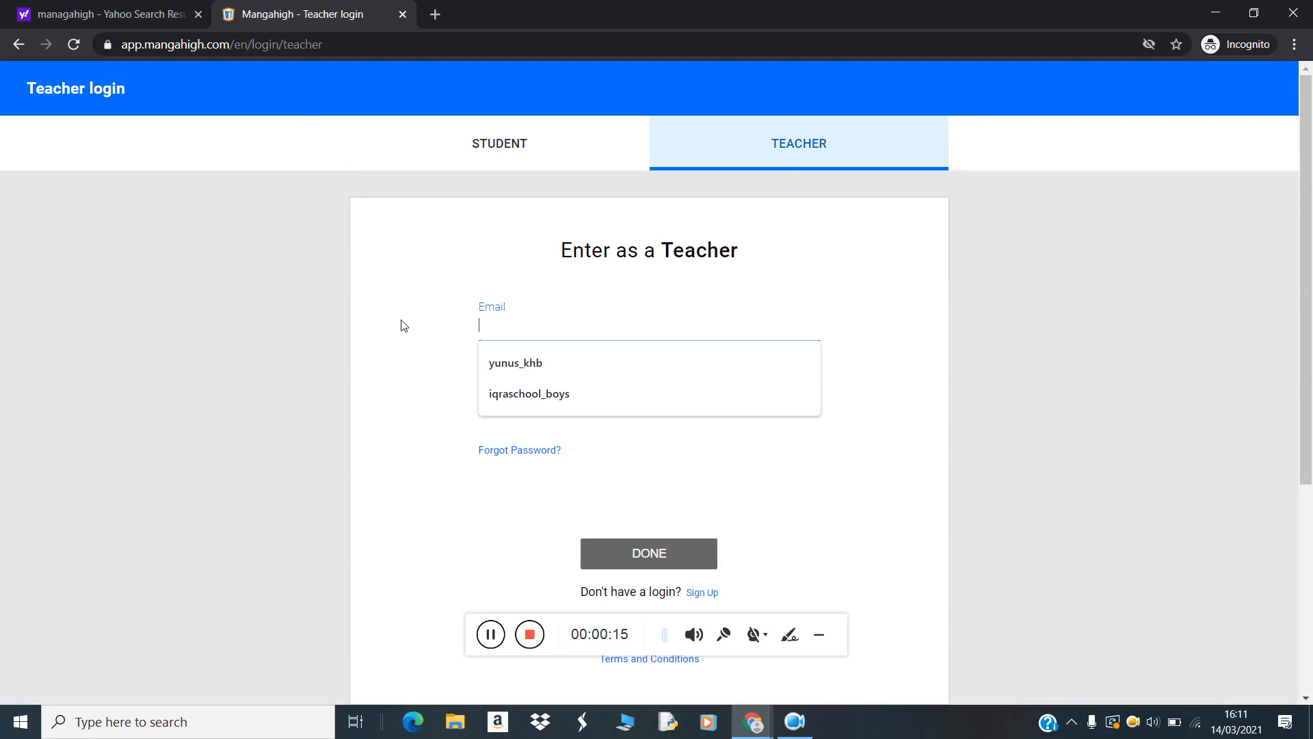
pyautogui.click(648, 553)
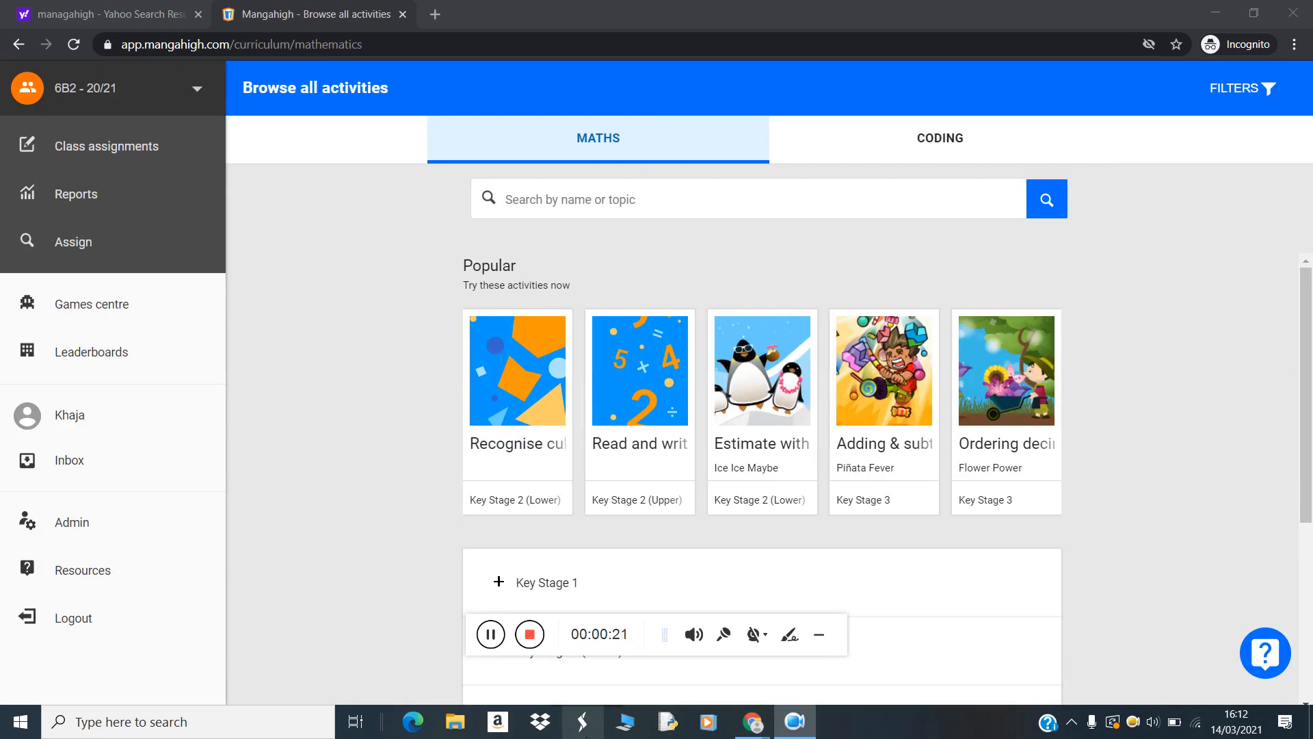
pyautogui.moveTo(614, 226)
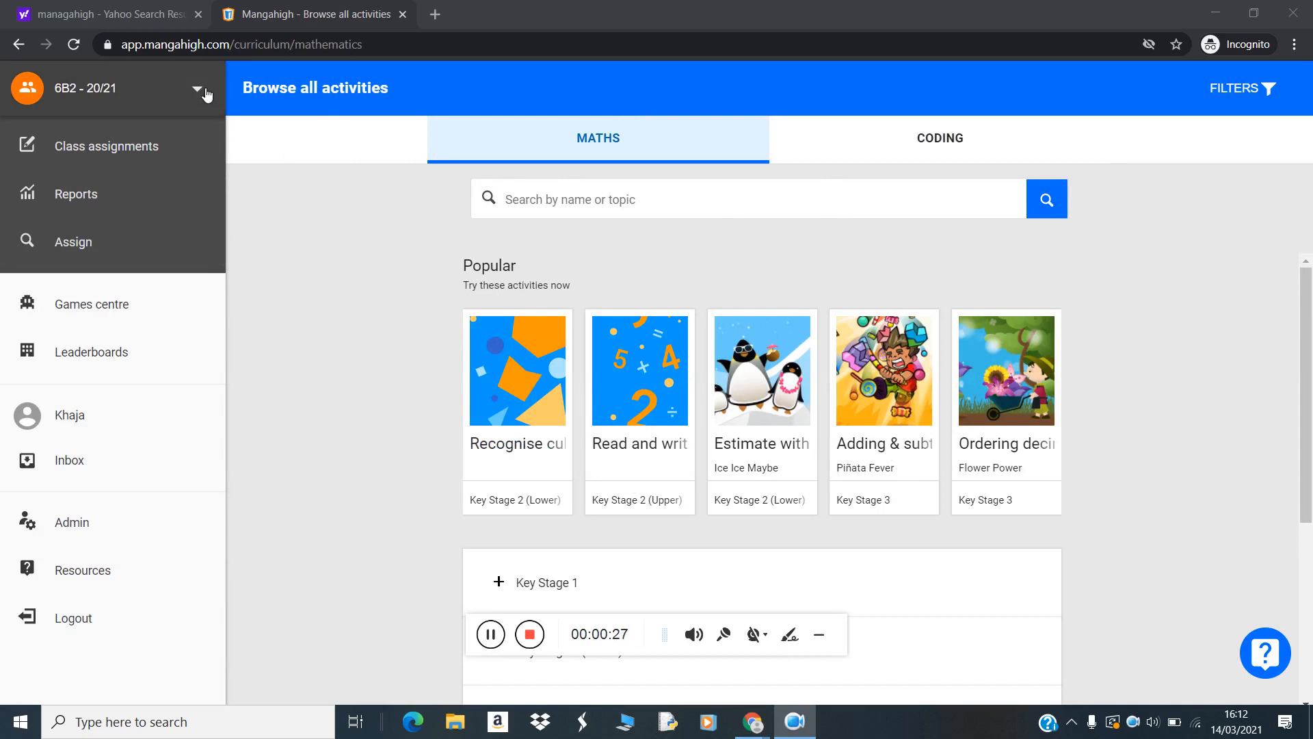
# Expand the sidebar class list and scroll past 6B1–6B3 down to 5B4 - 20/21
pyautogui.click(198, 88)
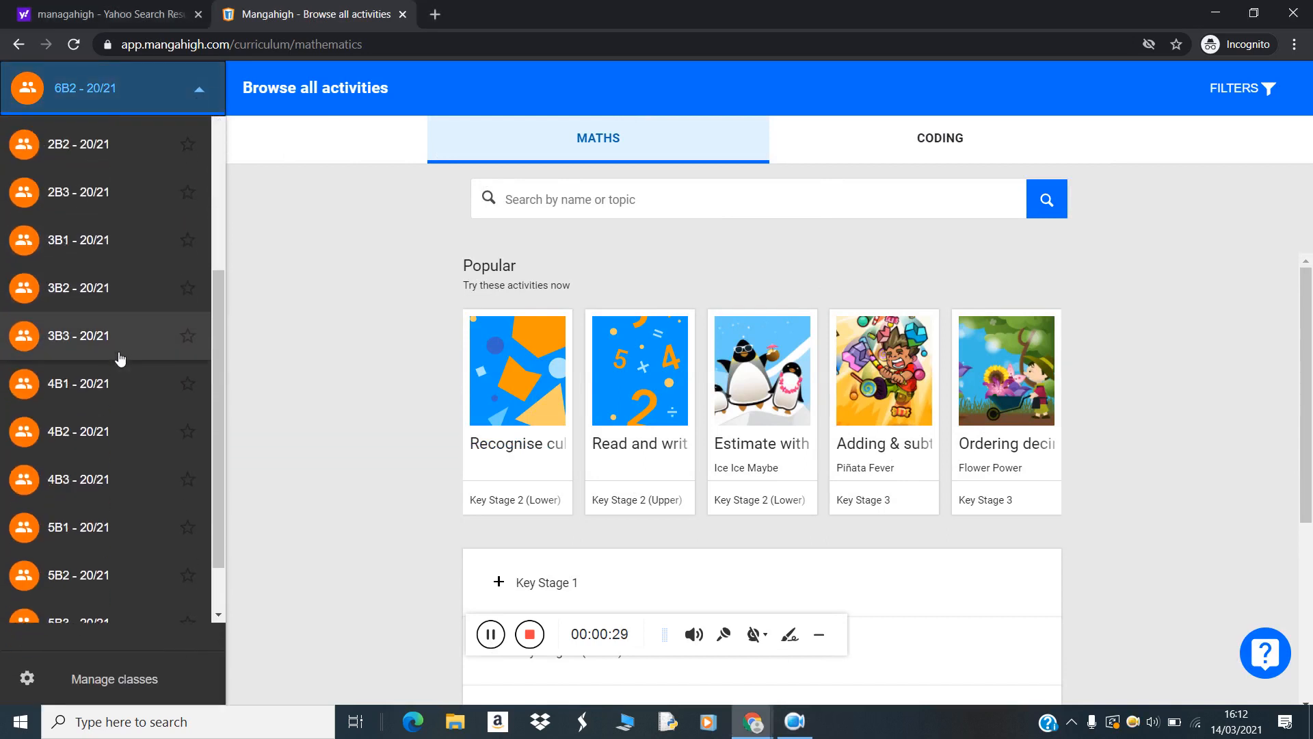
pyautogui.scroll(-3)
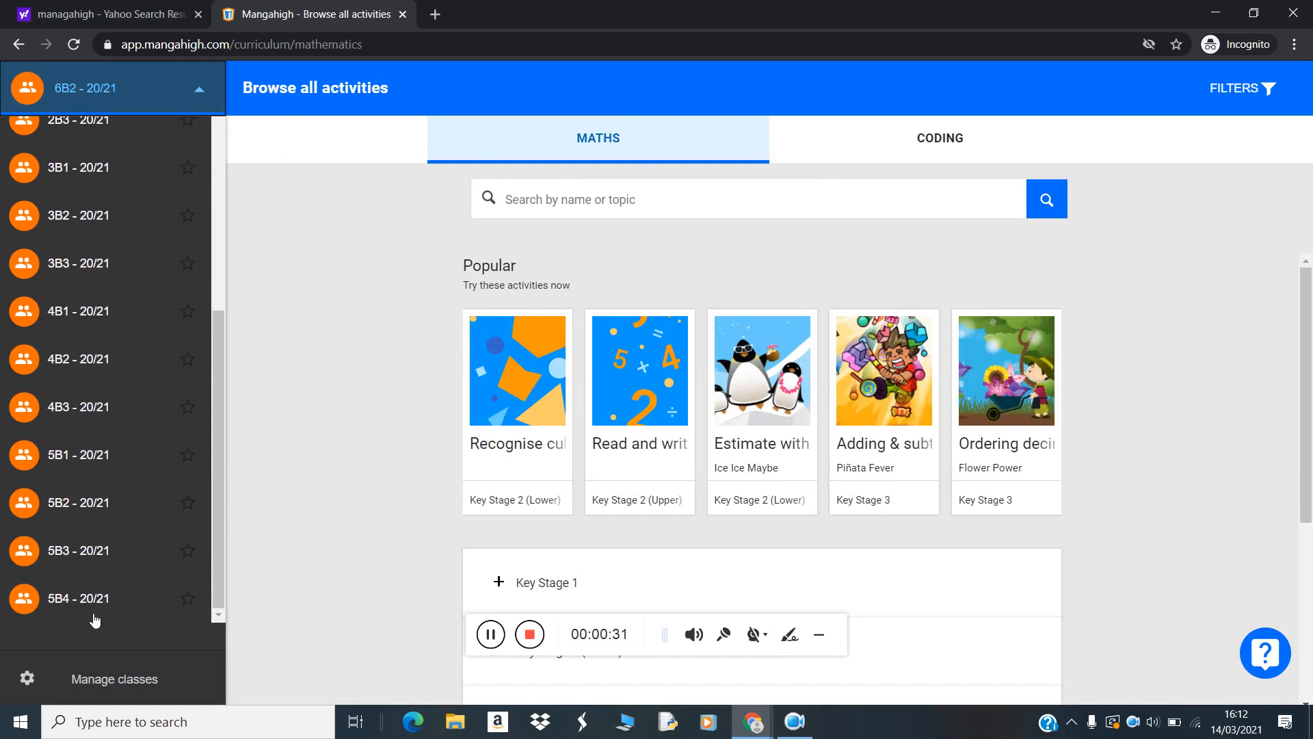
pyautogui.moveTo(91, 564)
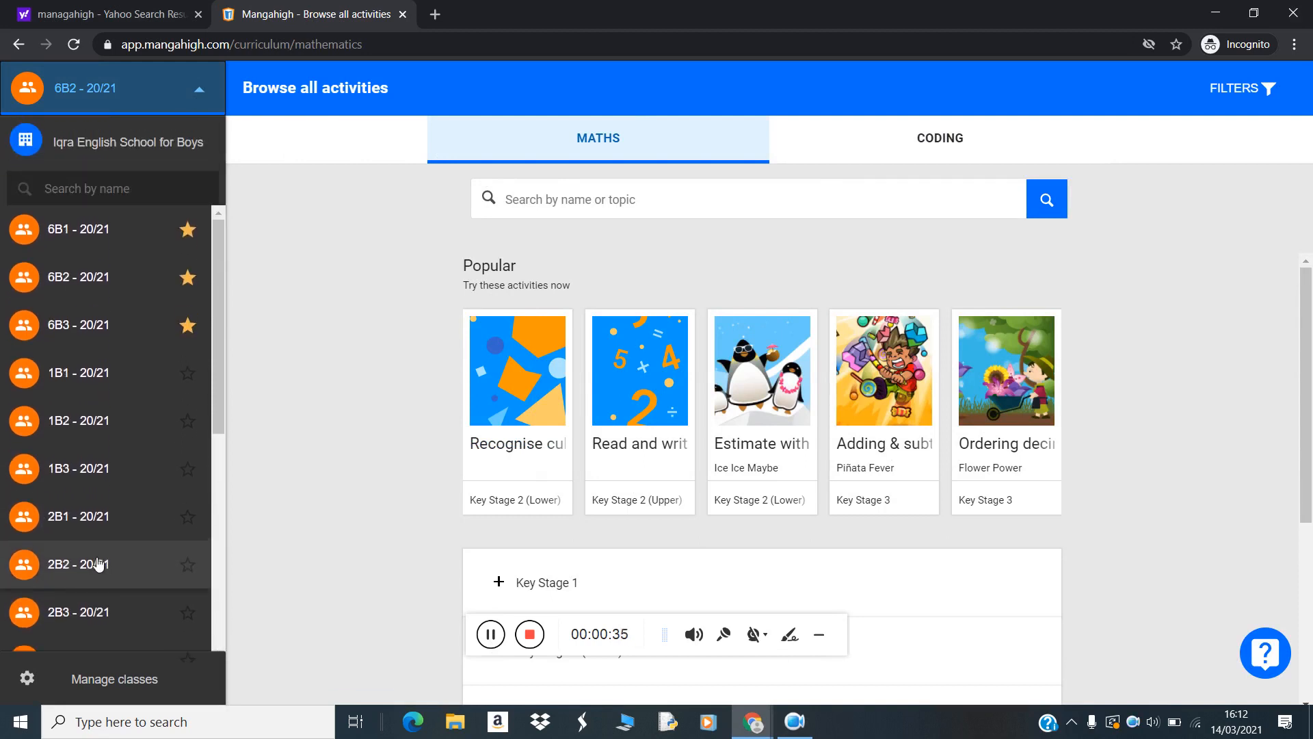
pyautogui.moveTo(74, 246)
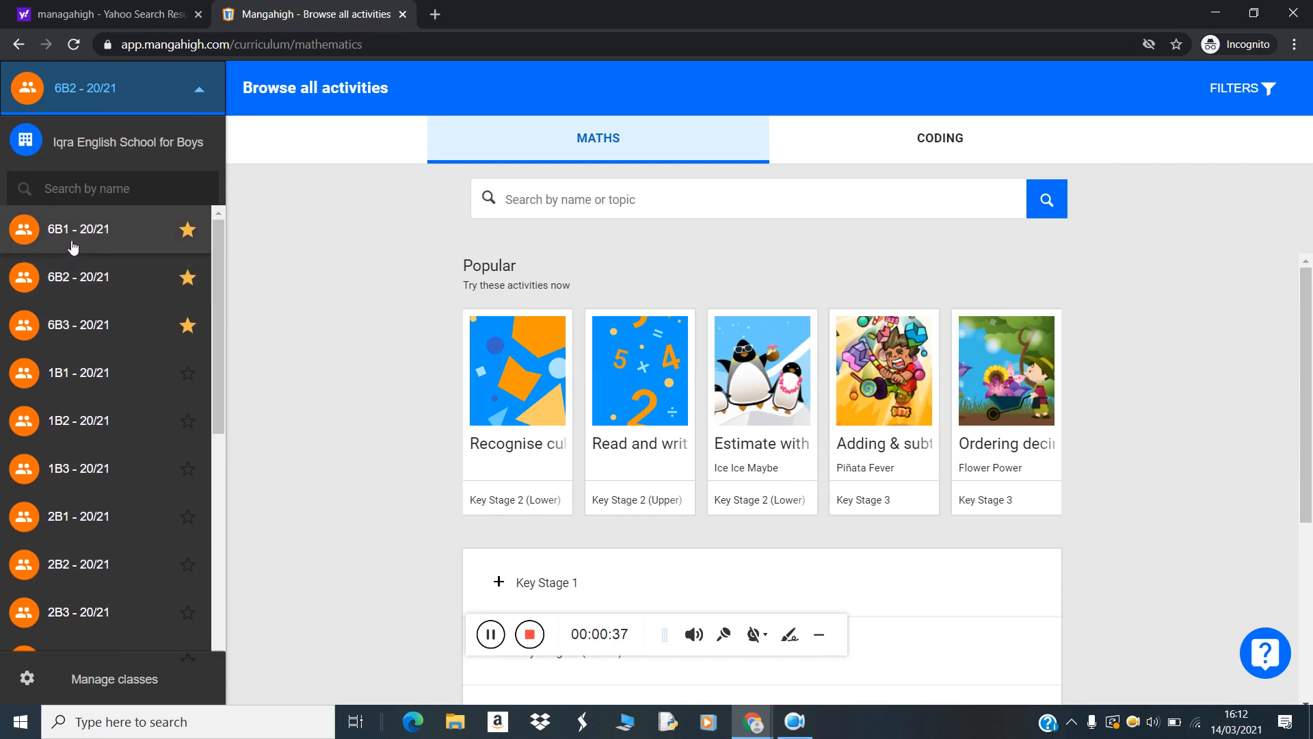
pyautogui.moveTo(81, 325)
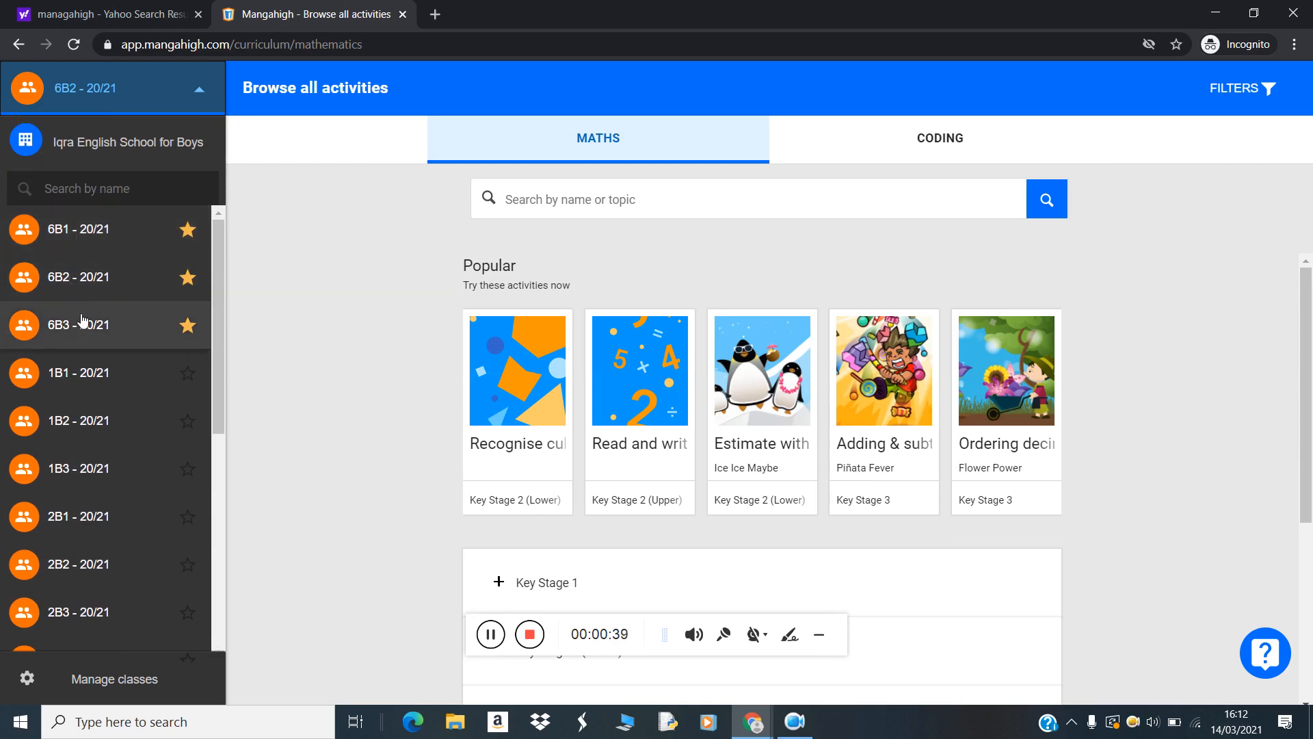
pyautogui.scroll(-3)
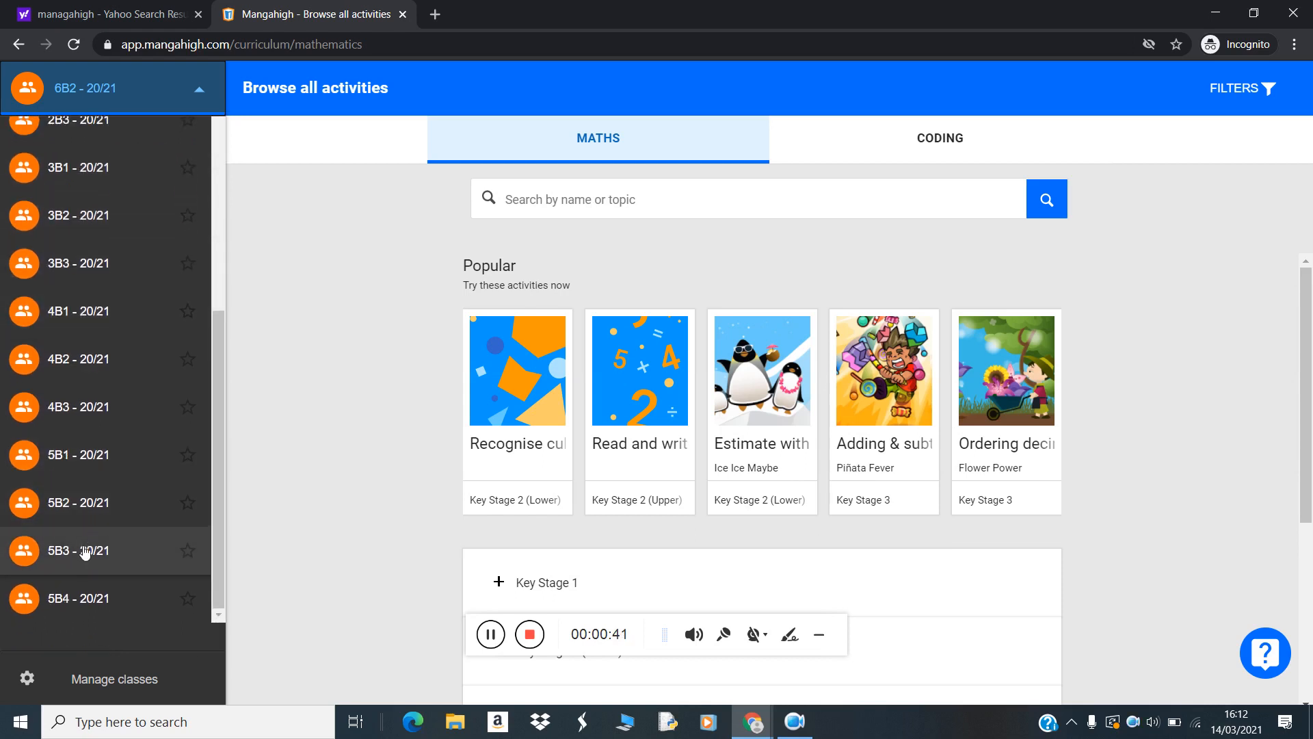
pyautogui.moveTo(123, 629)
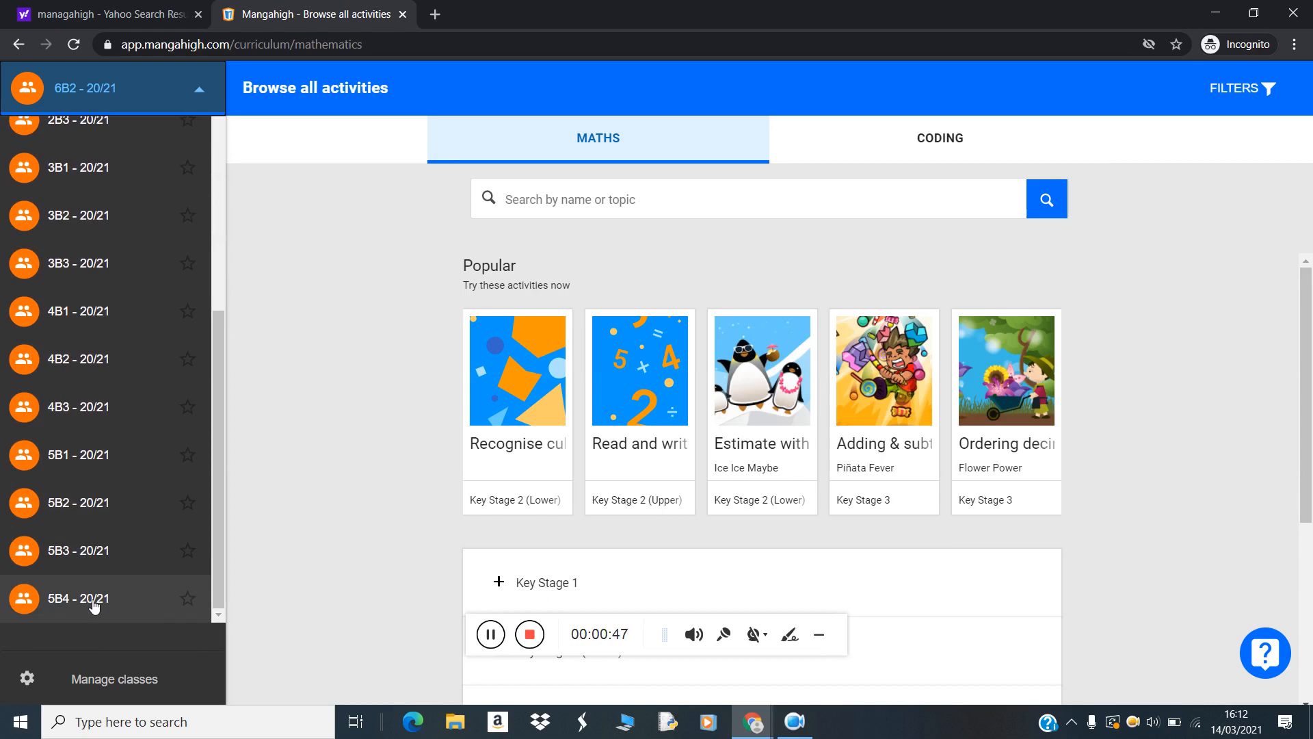
# Select class 5B4 and show its Future Assignments list
pyautogui.click(79, 598)
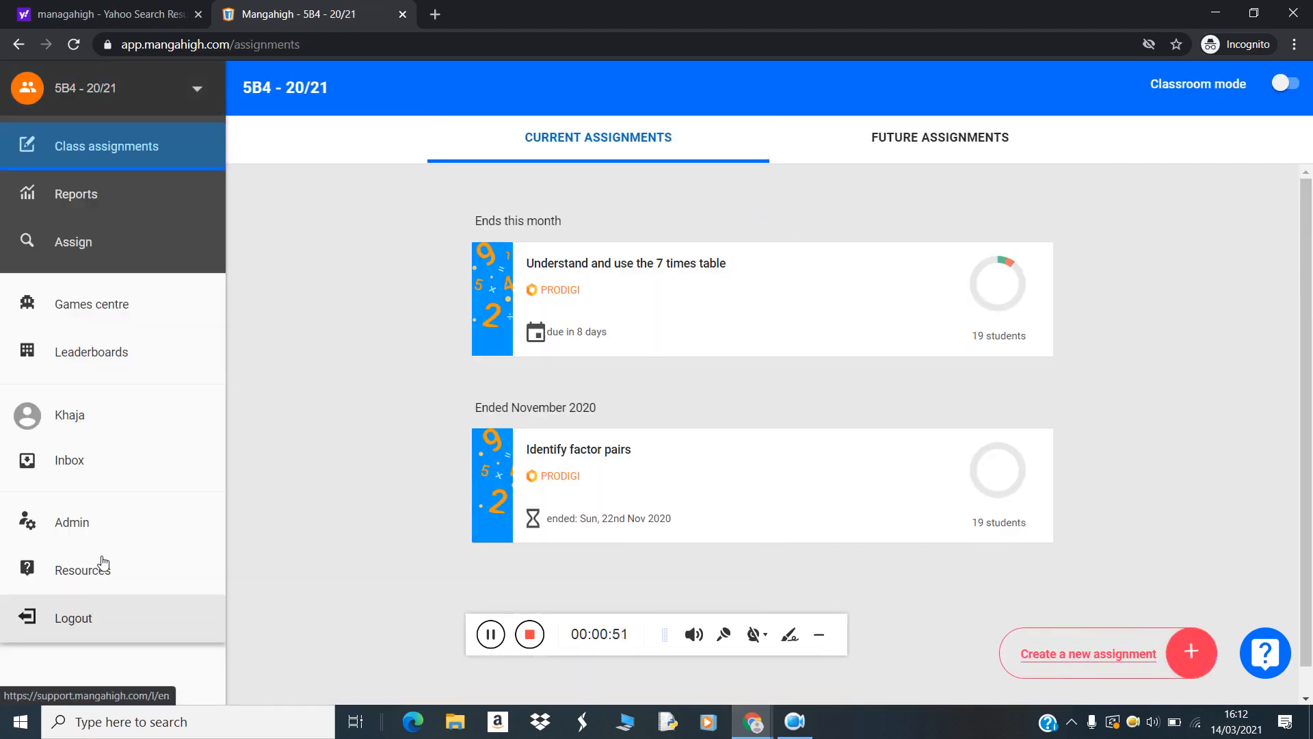
pyautogui.moveTo(980, 647)
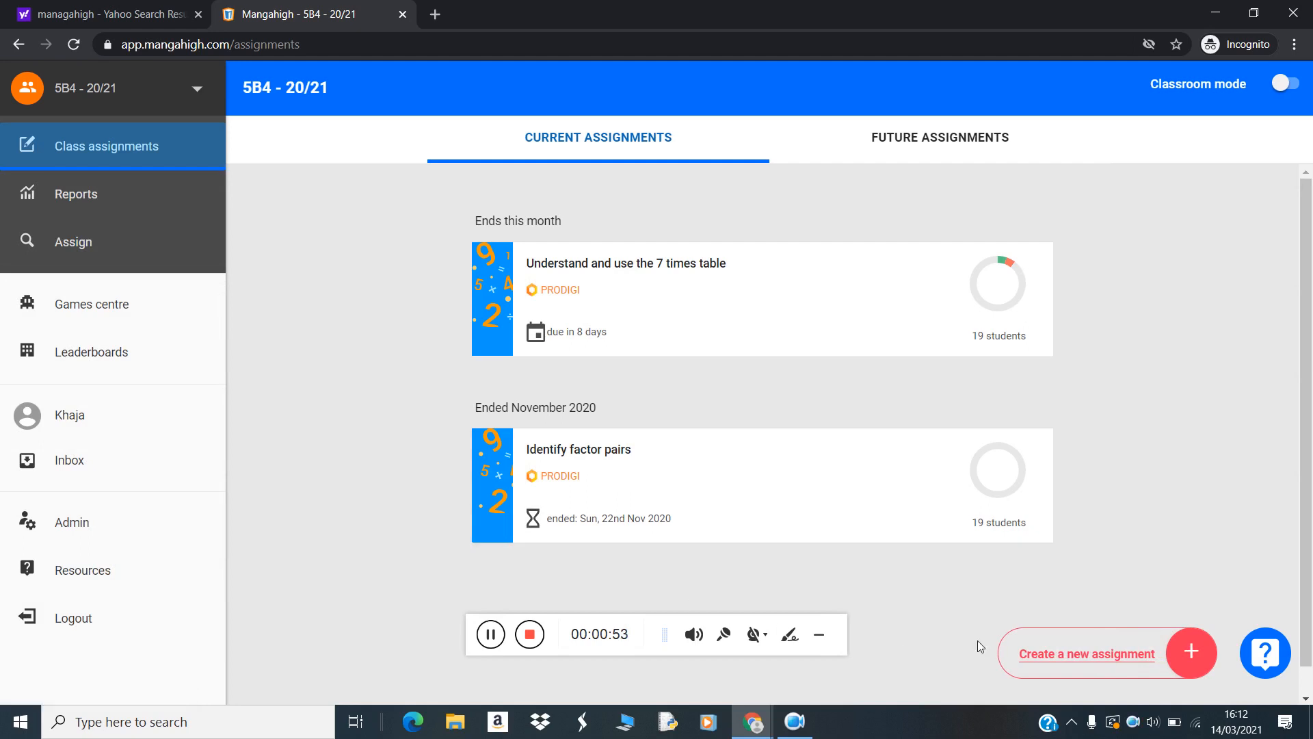
pyautogui.moveTo(1102, 662)
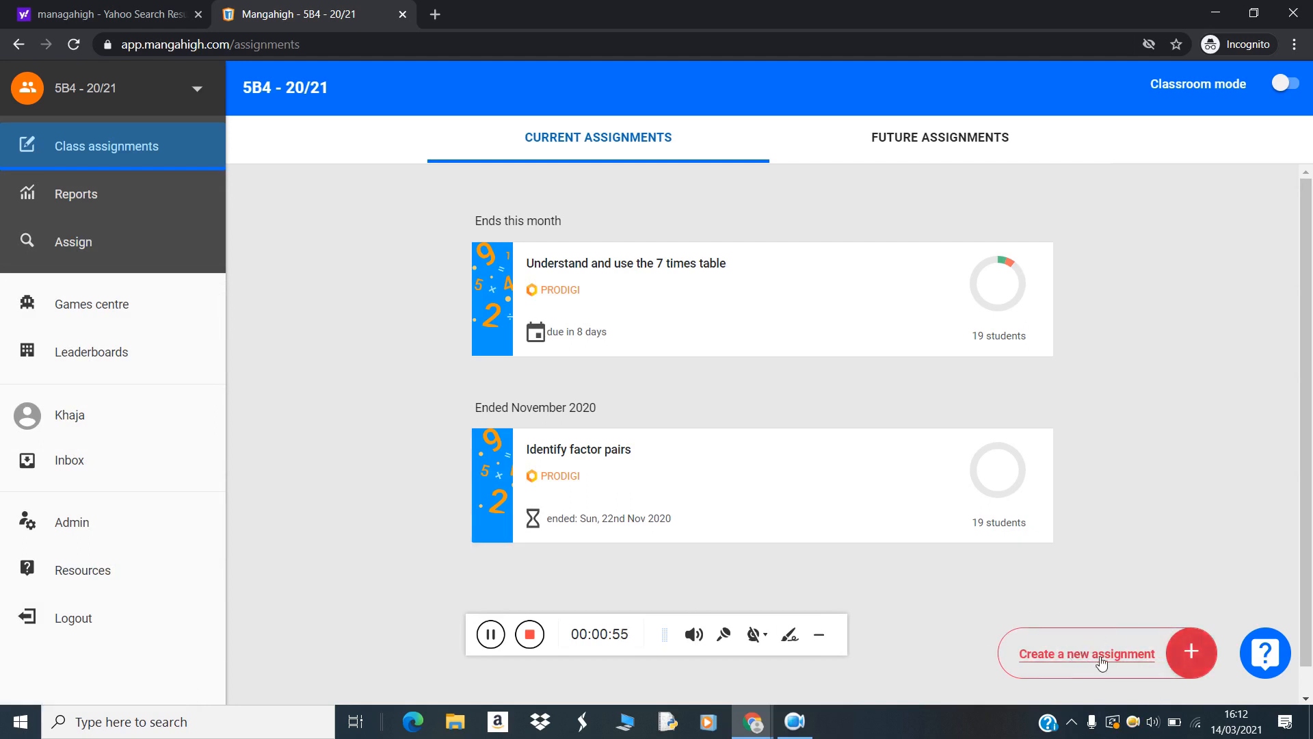
pyautogui.moveTo(1086, 661)
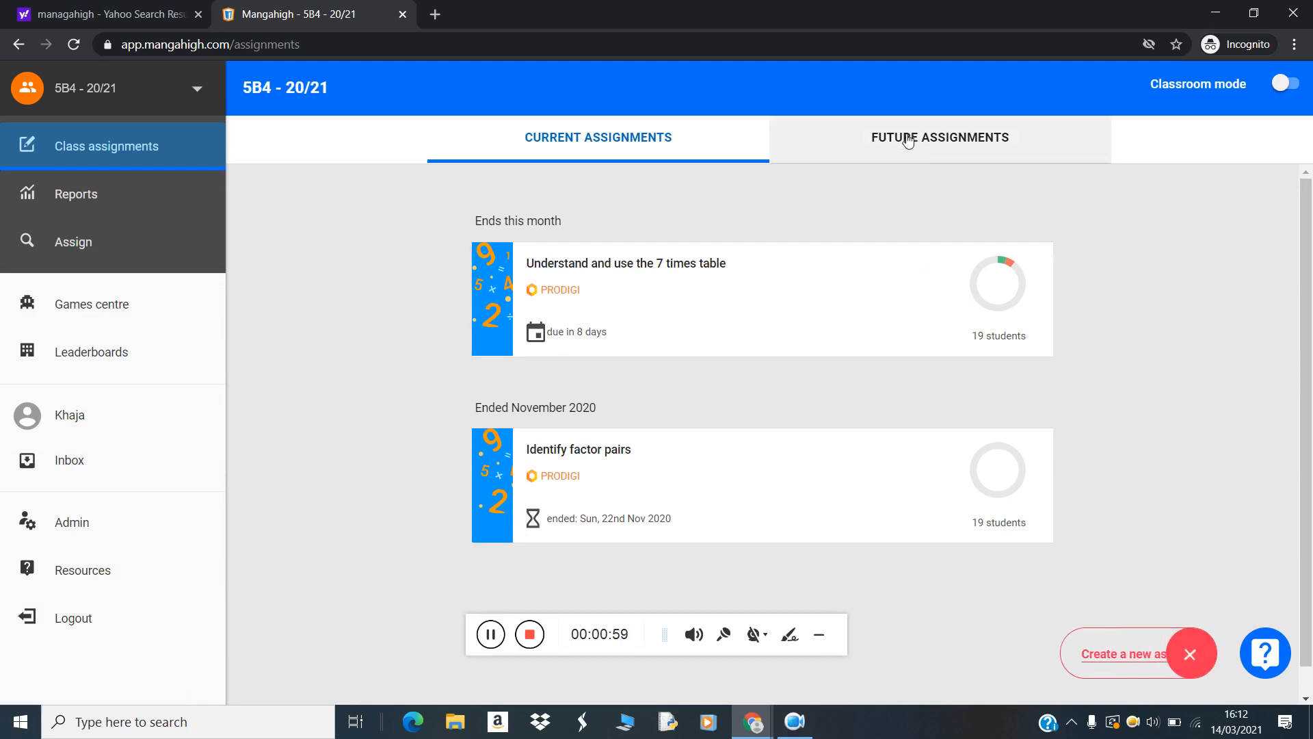
pyautogui.click(939, 137)
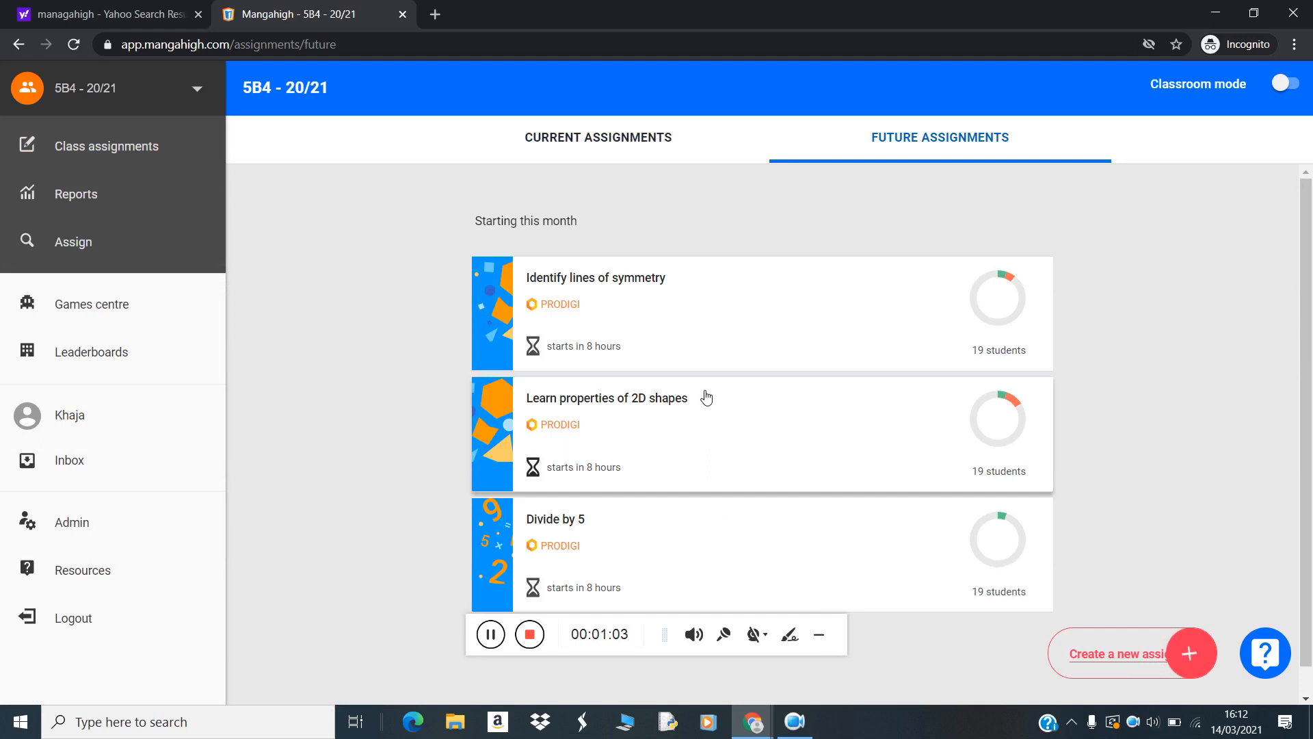
pyautogui.moveTo(1050, 663)
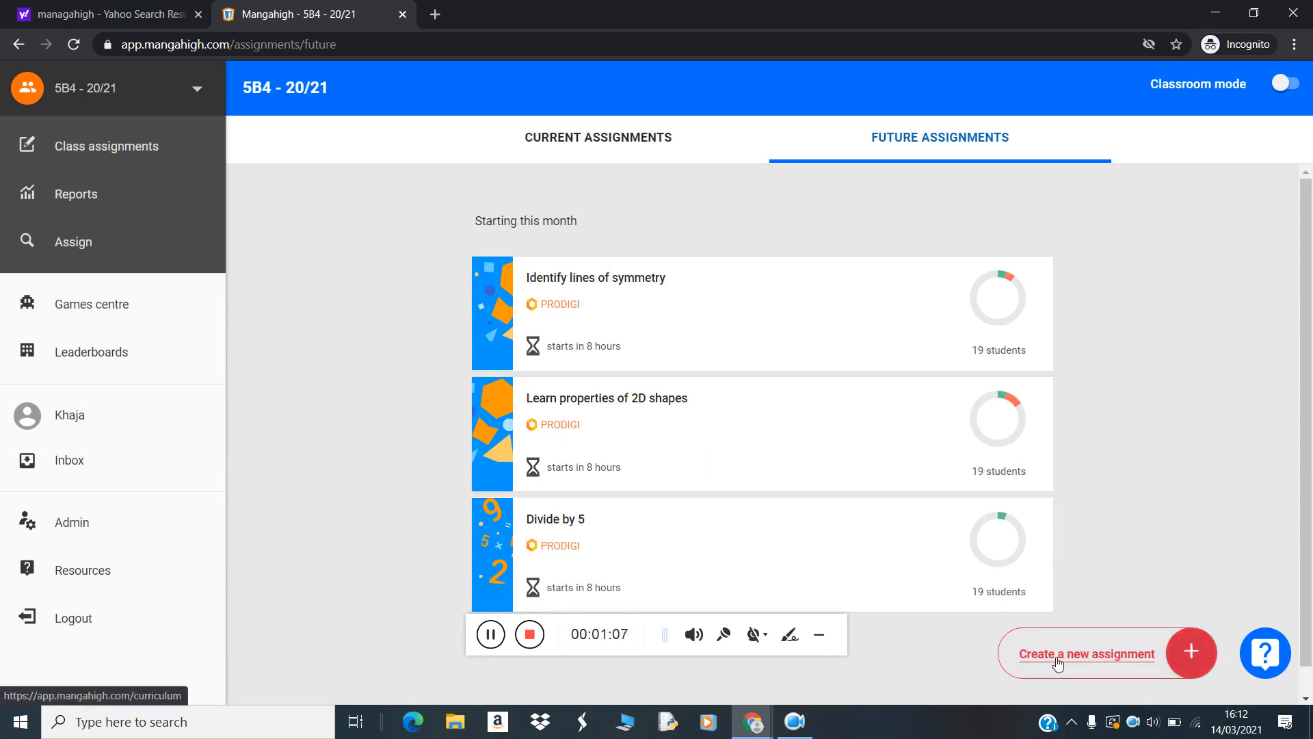
pyautogui.moveTo(1089, 662)
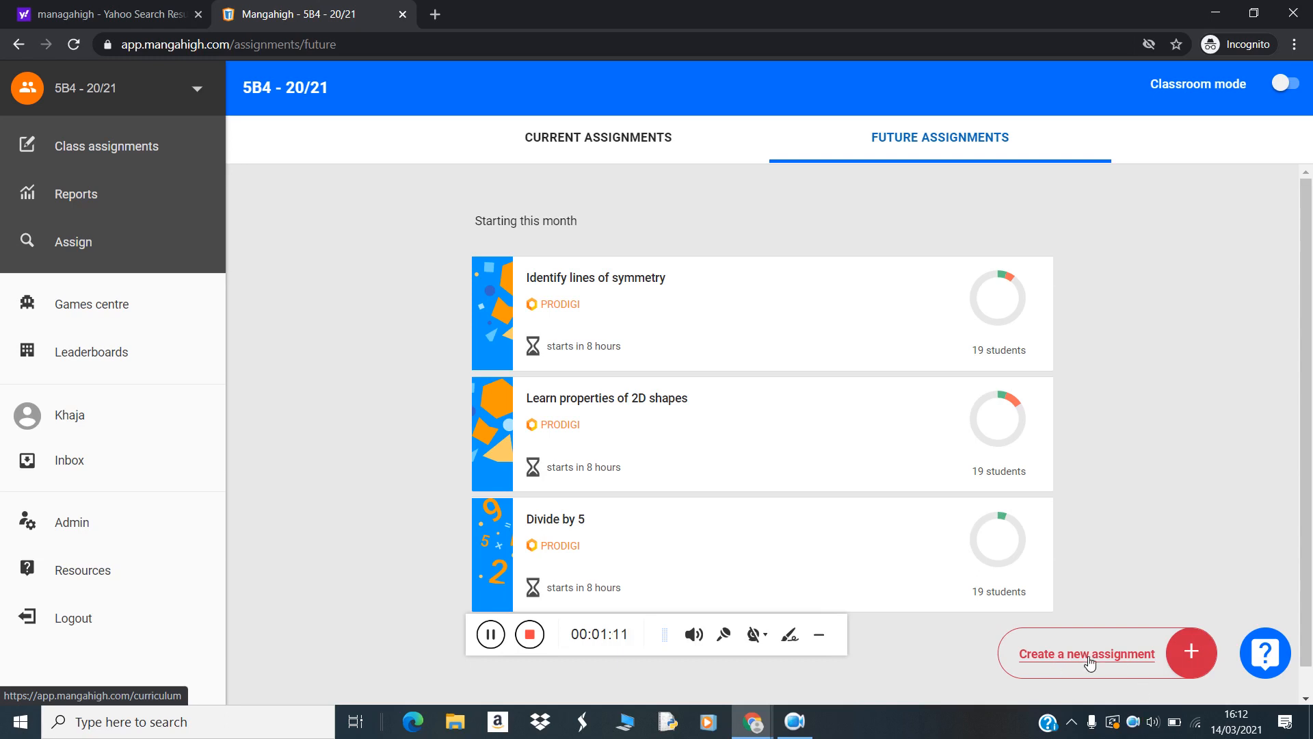
# Start a new assignment and list Key Stage 2 (Lower) > Number > Addition and subtraction activities
pyautogui.click(1085, 654)
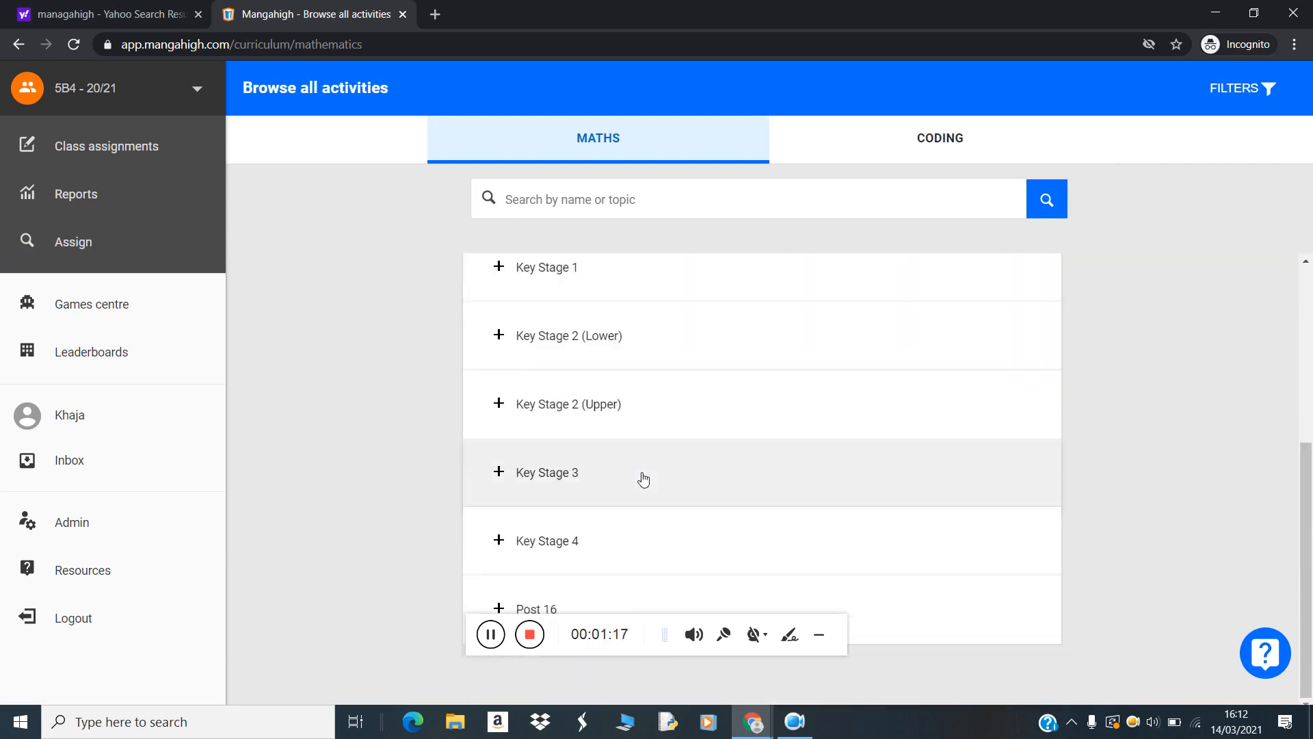
pyautogui.moveTo(636, 340)
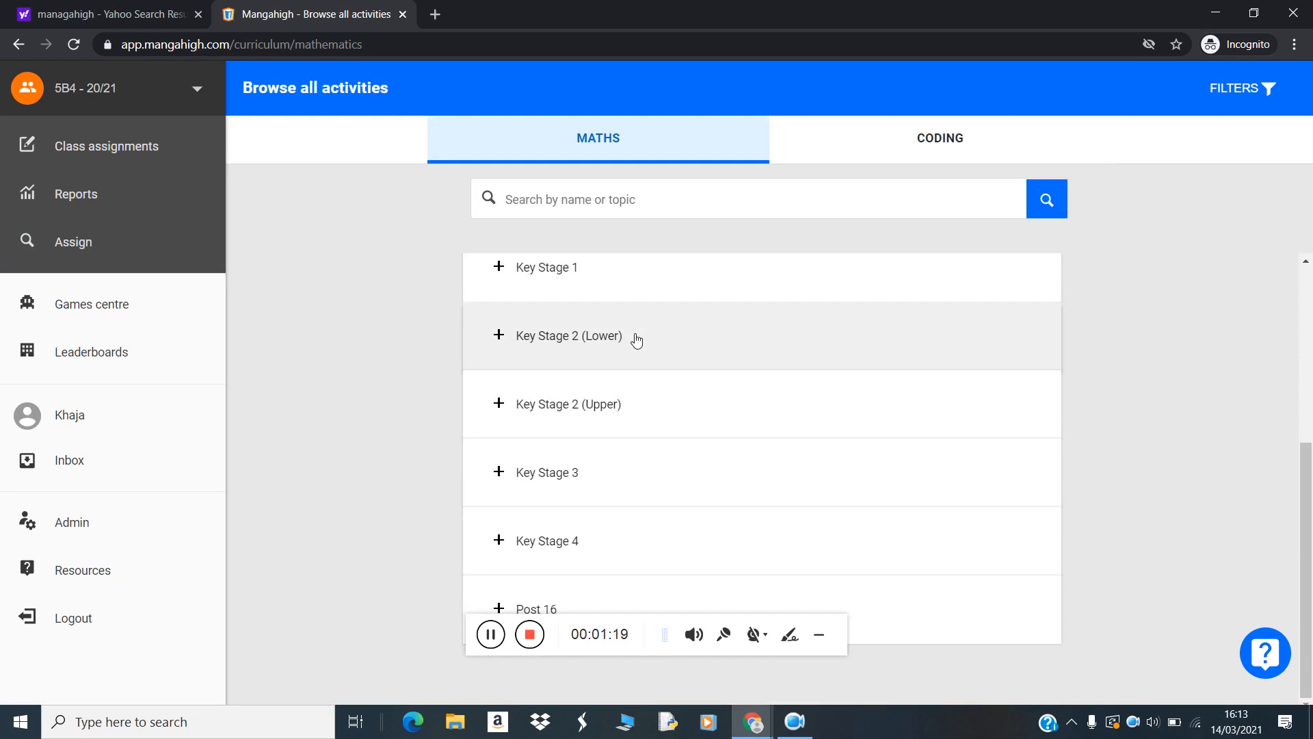
pyautogui.click(567, 336)
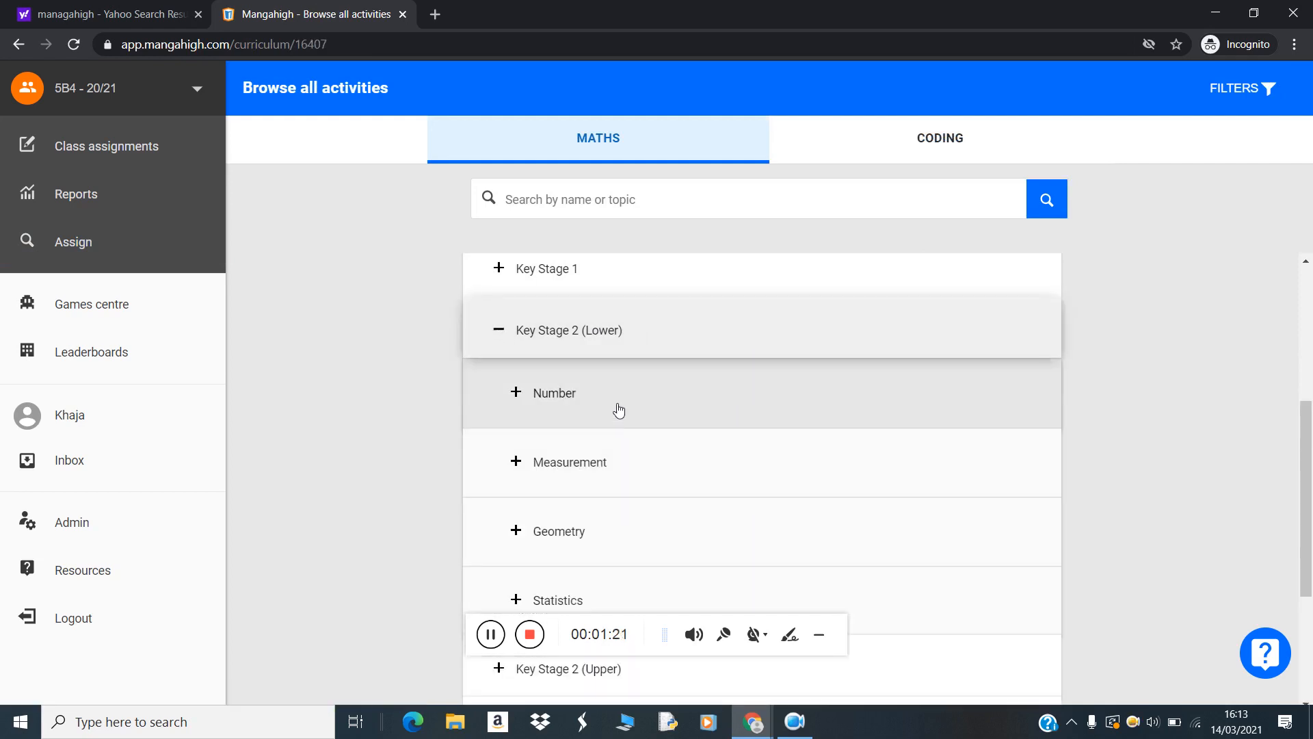
pyautogui.click(555, 393)
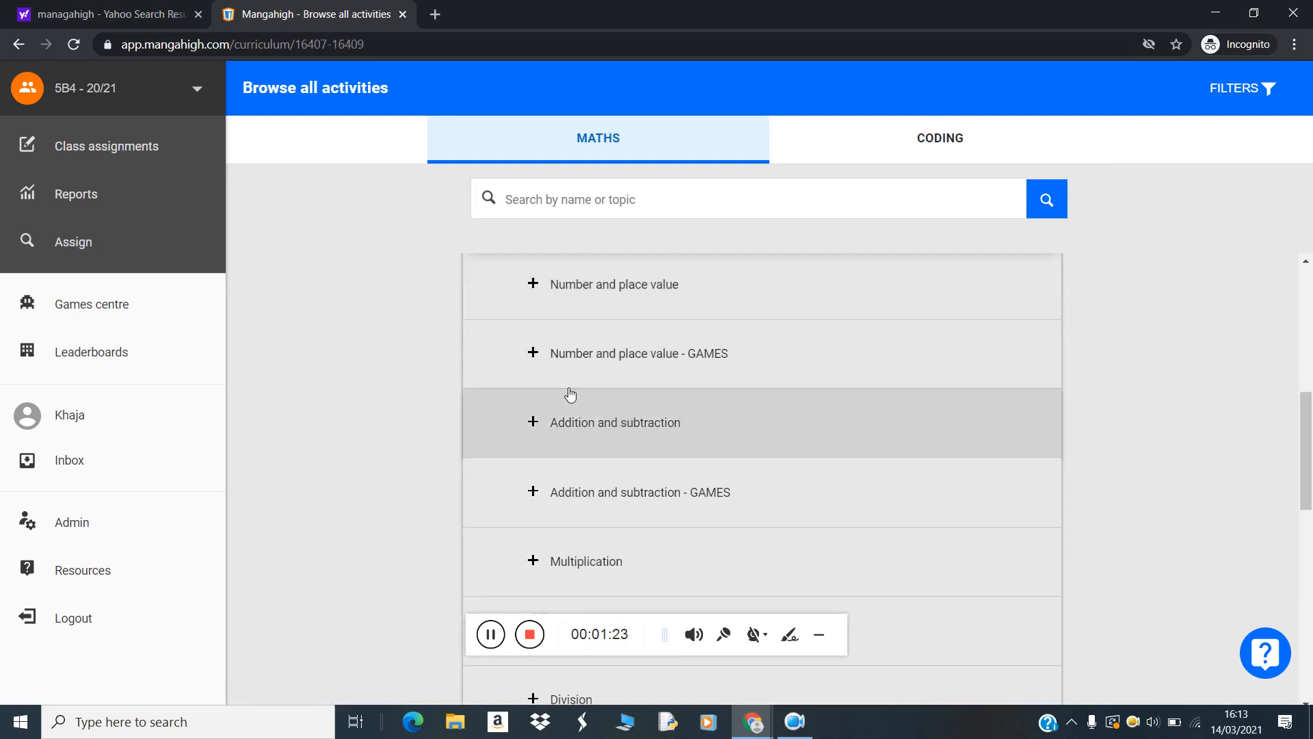
pyautogui.click(614, 422)
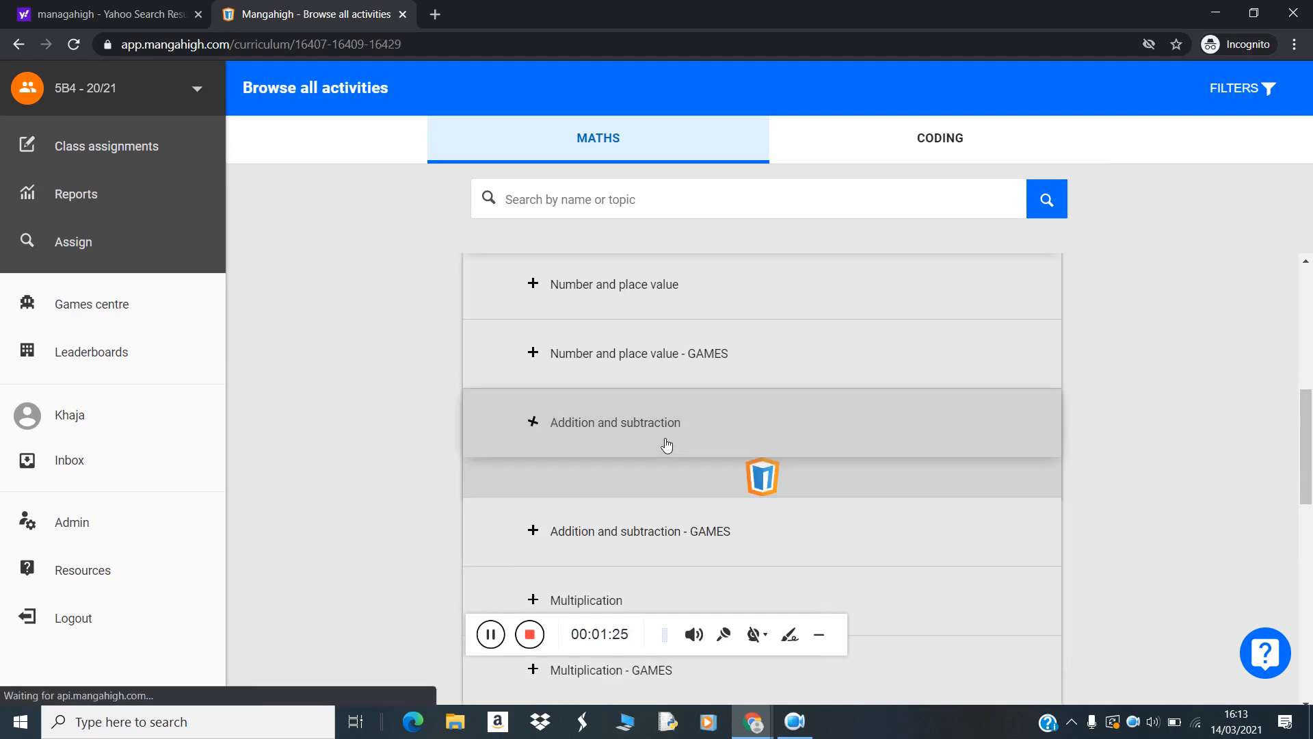
pyautogui.click(614, 423)
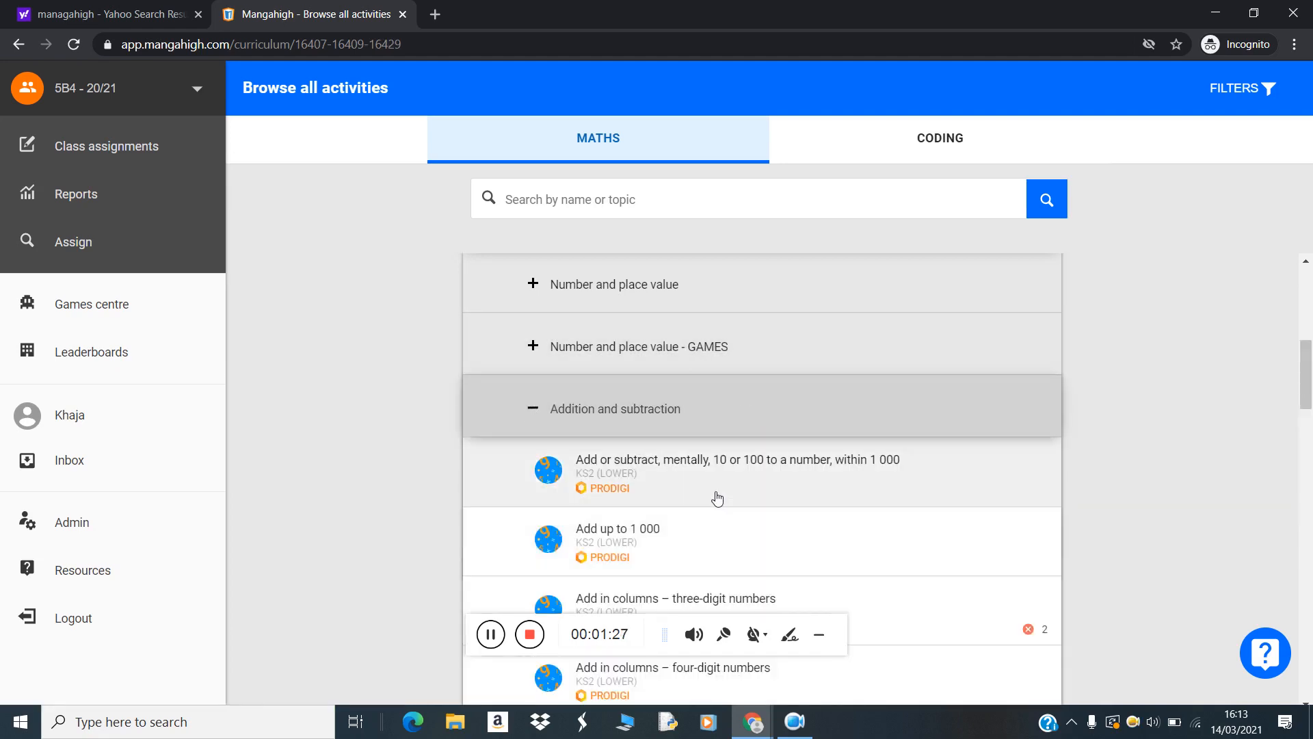
pyautogui.scroll(-3)
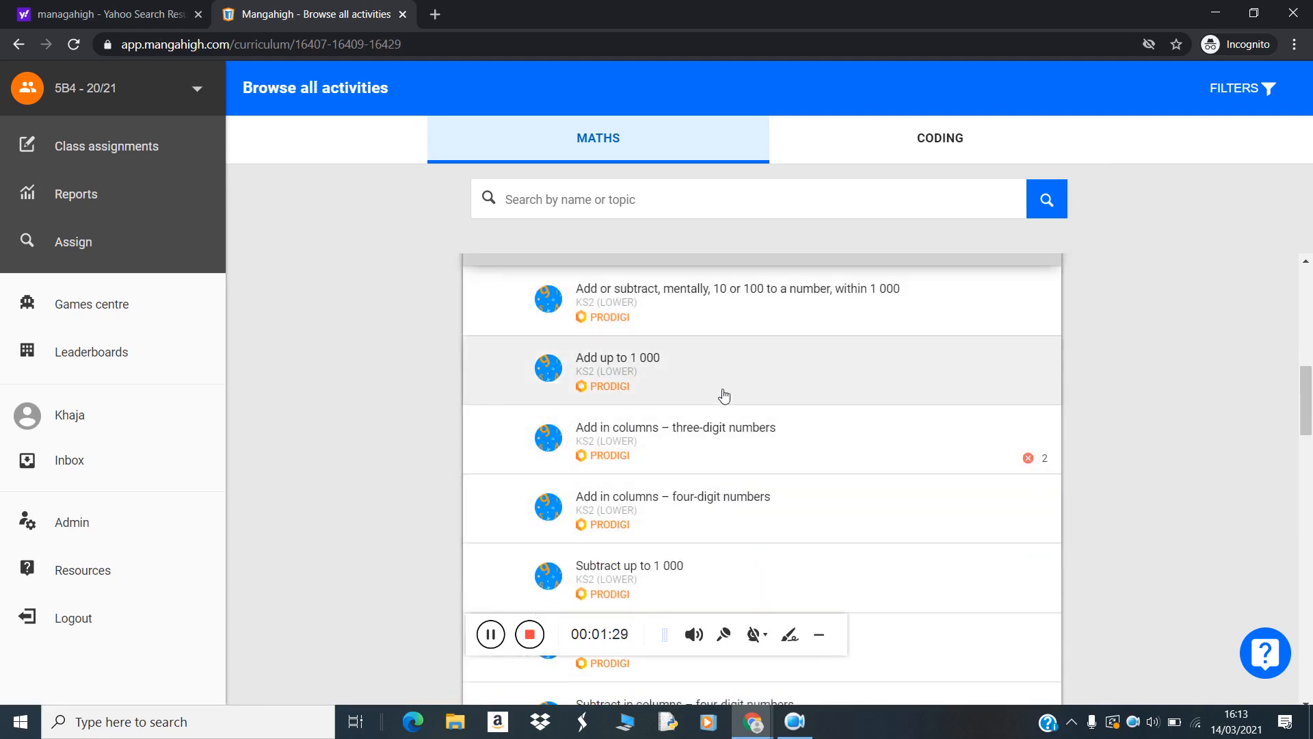
pyautogui.moveTo(692, 313)
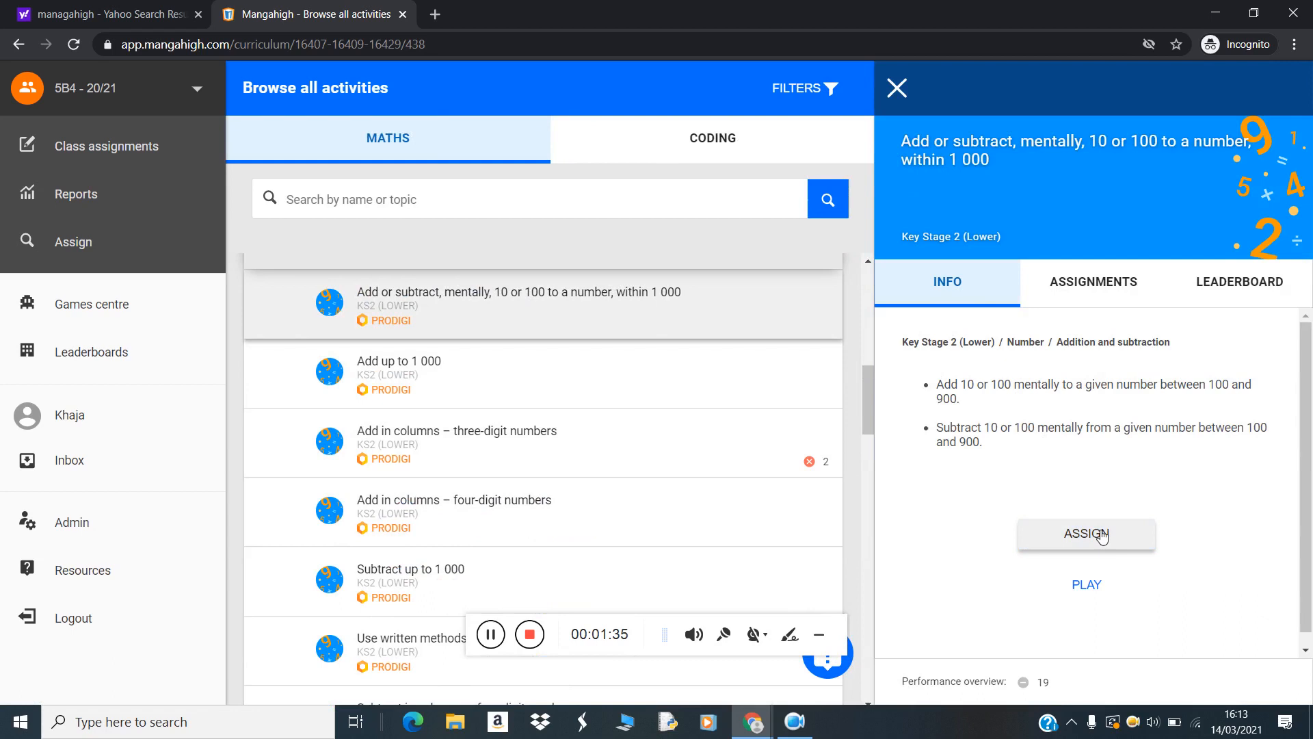
pyautogui.moveTo(1109, 539)
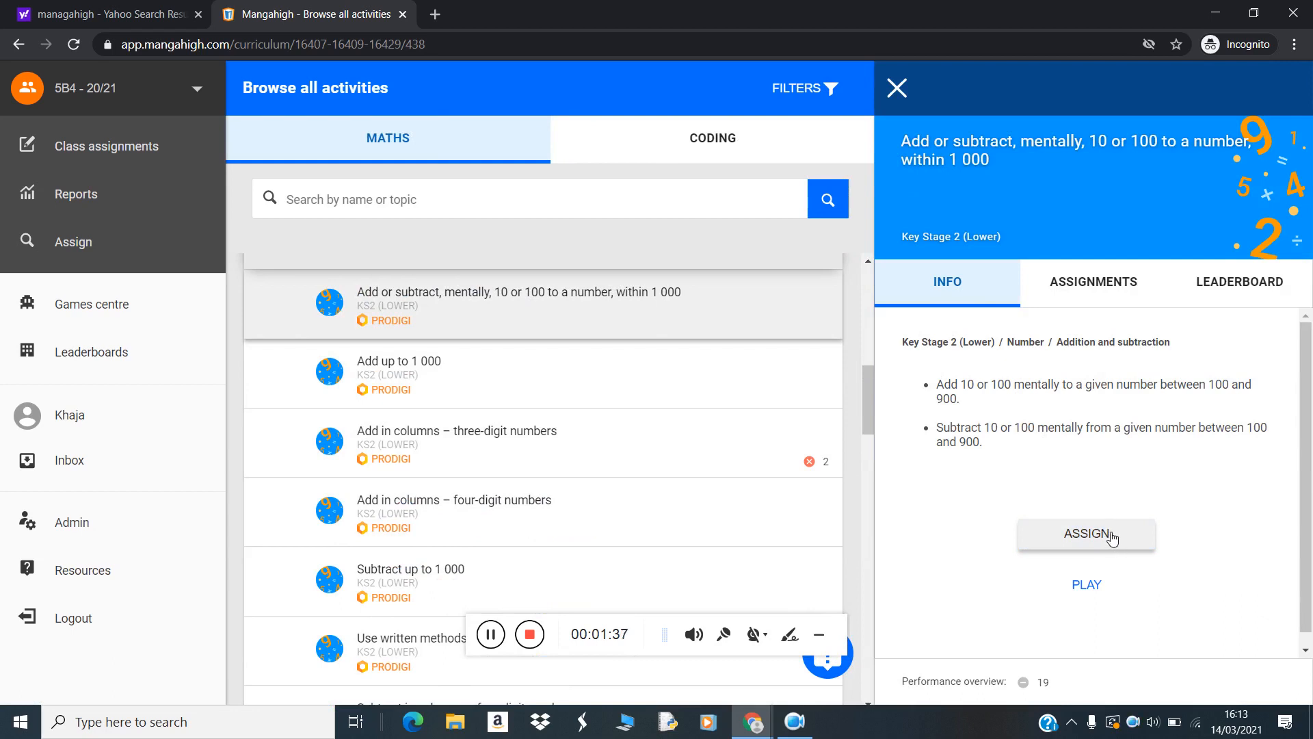
# Assign the activity to All students with start date Mon 15 Mar 2021 and save it
pyautogui.click(1086, 535)
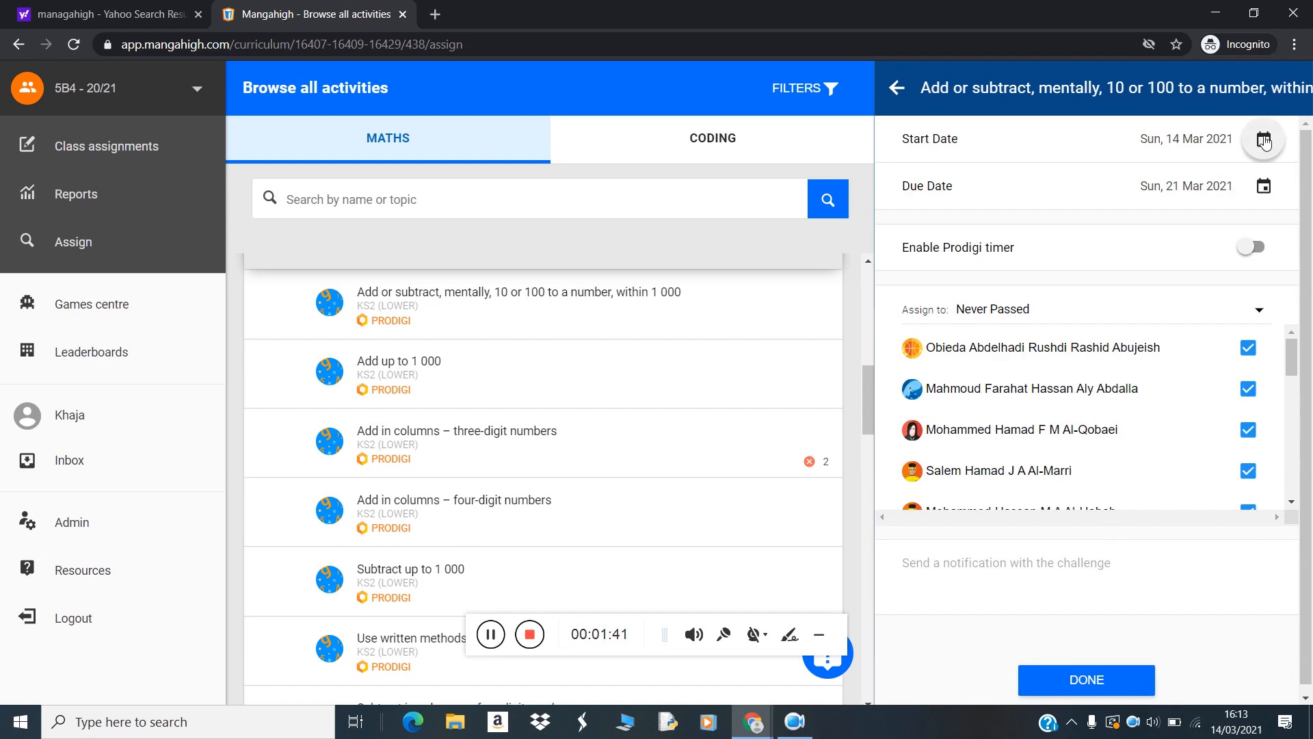
pyautogui.click(1264, 139)
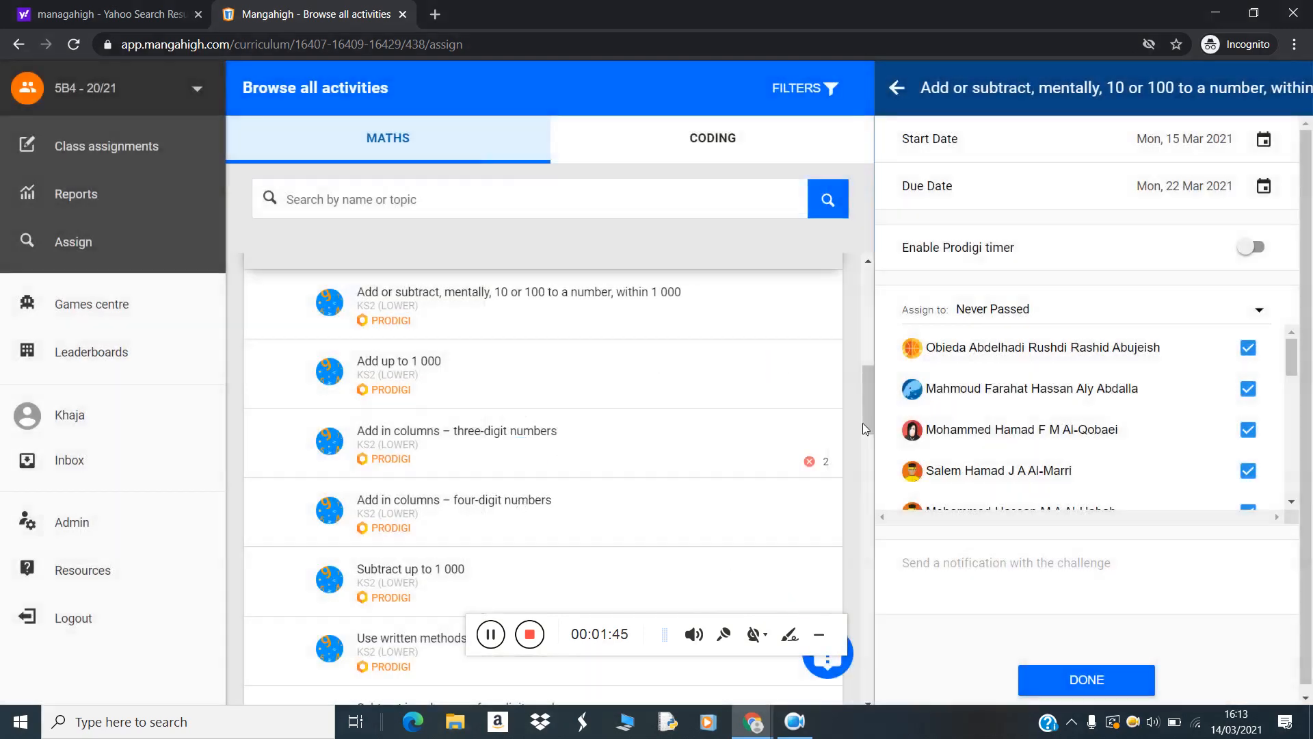
pyautogui.moveTo(1199, 167)
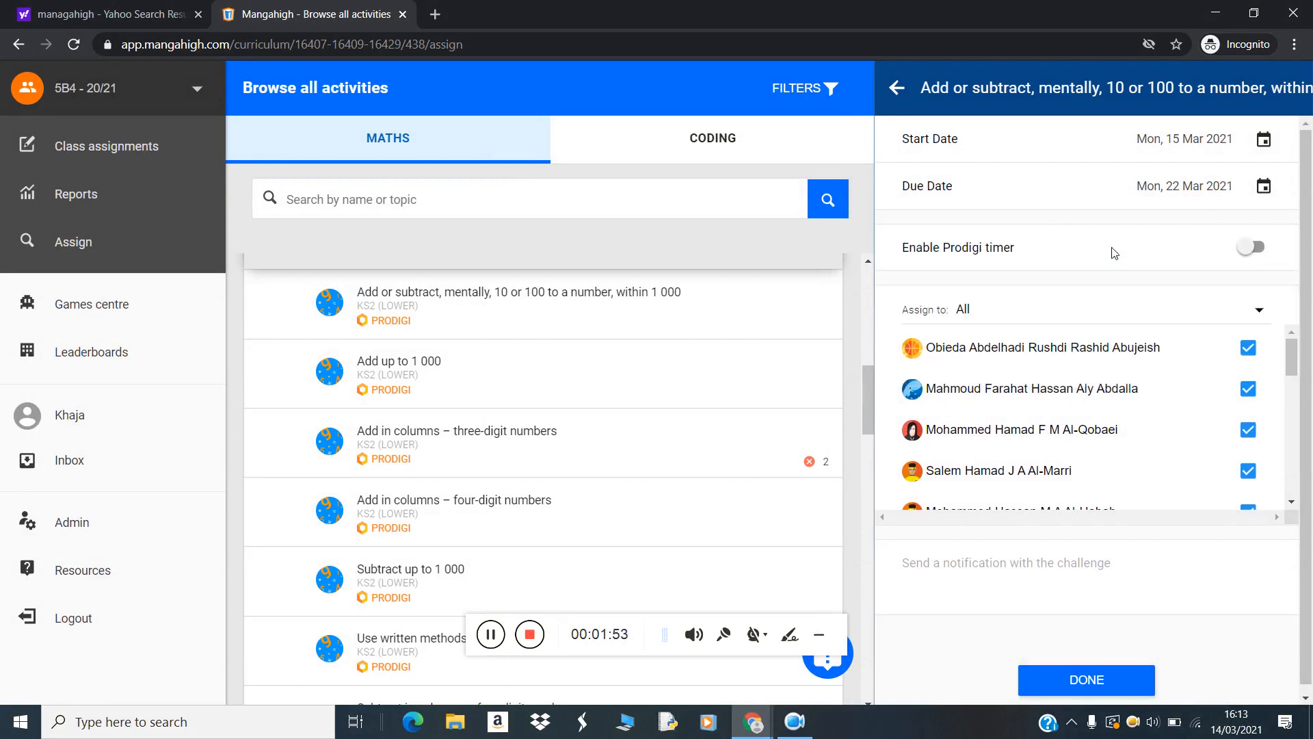
pyautogui.scroll(-3)
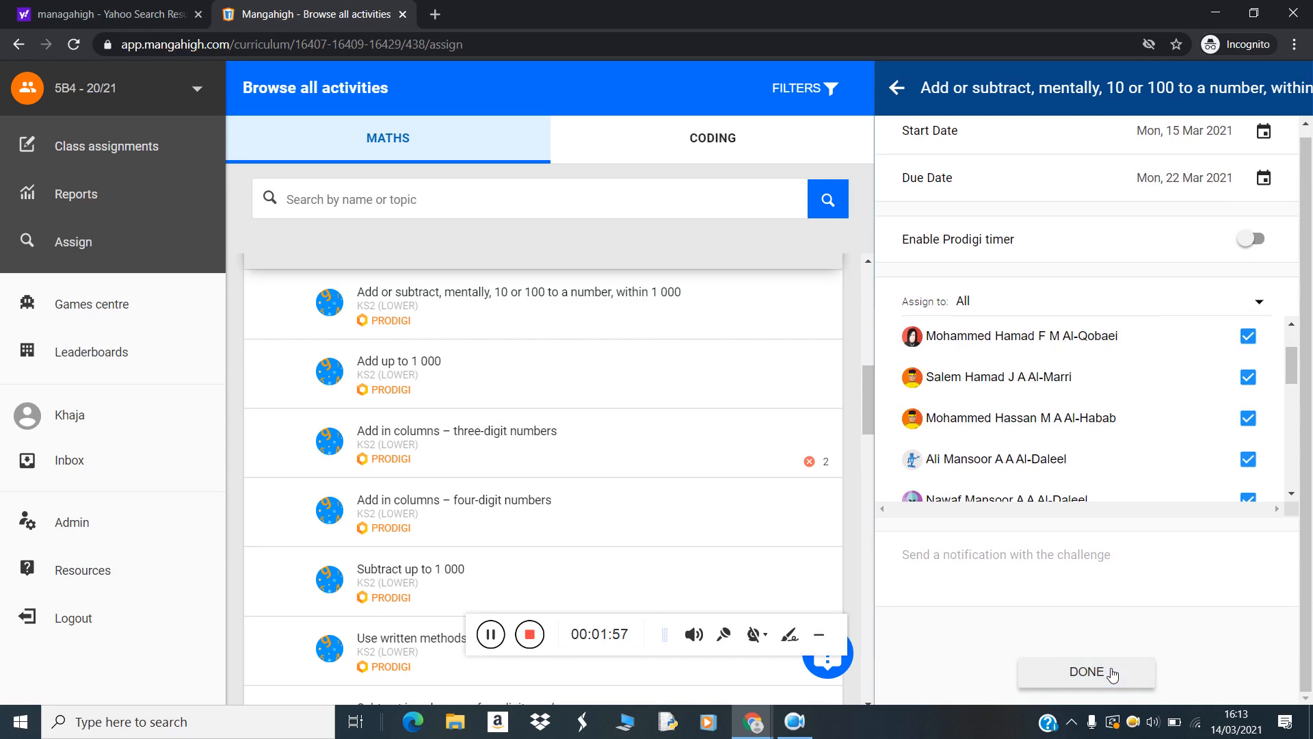
pyautogui.click(1086, 671)
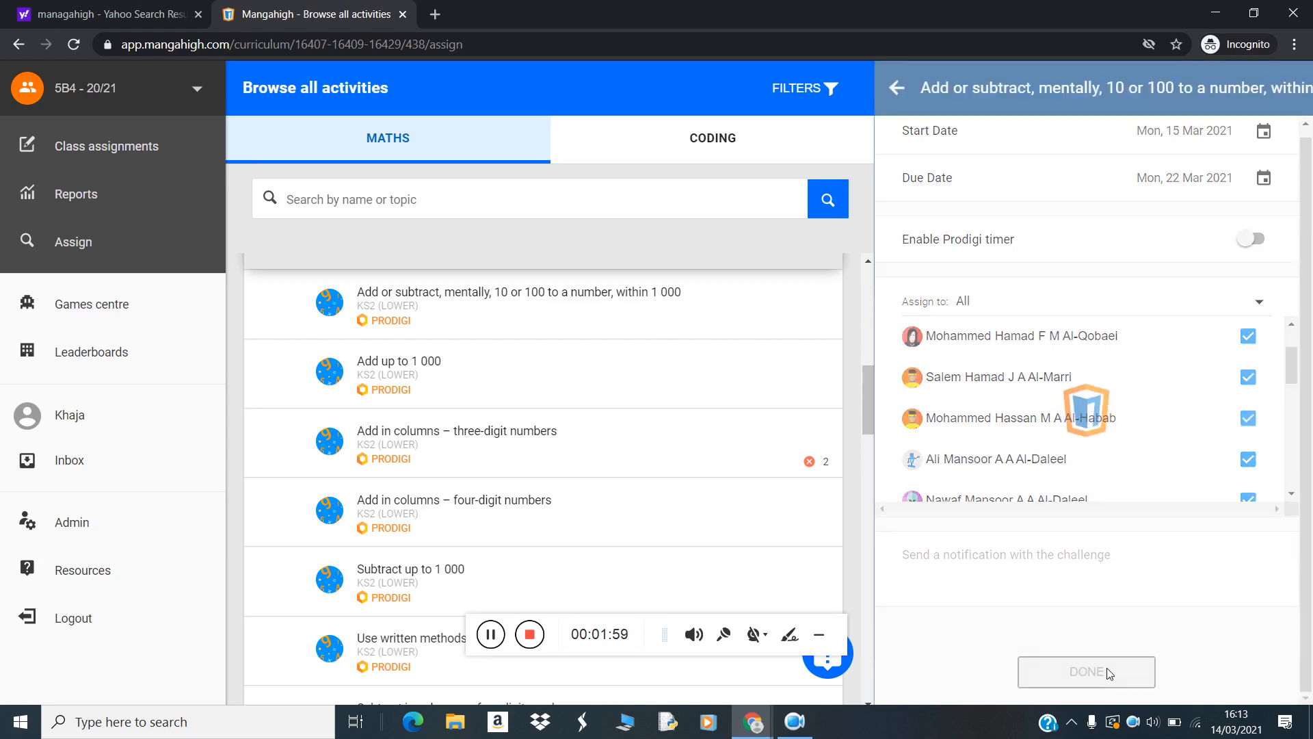
pyautogui.click(1085, 670)
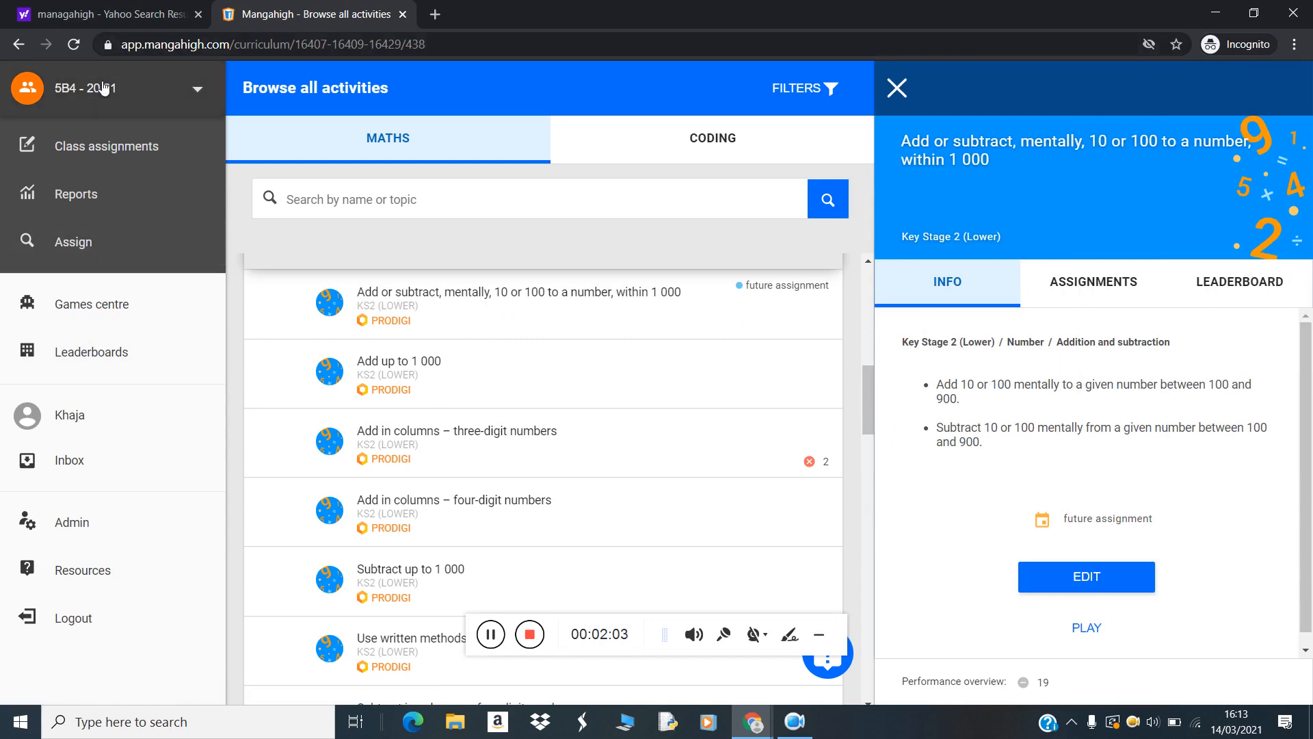
pyautogui.moveTo(916, 228)
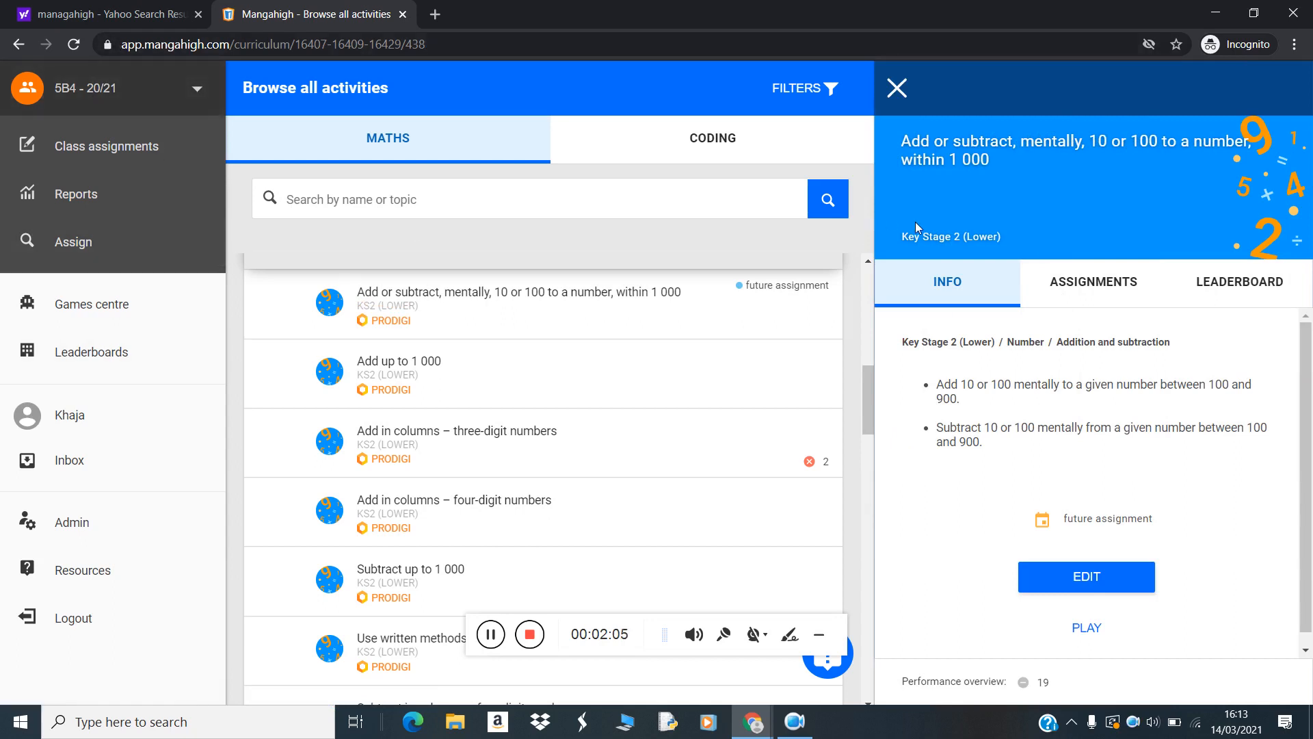
pyautogui.moveTo(505, 531)
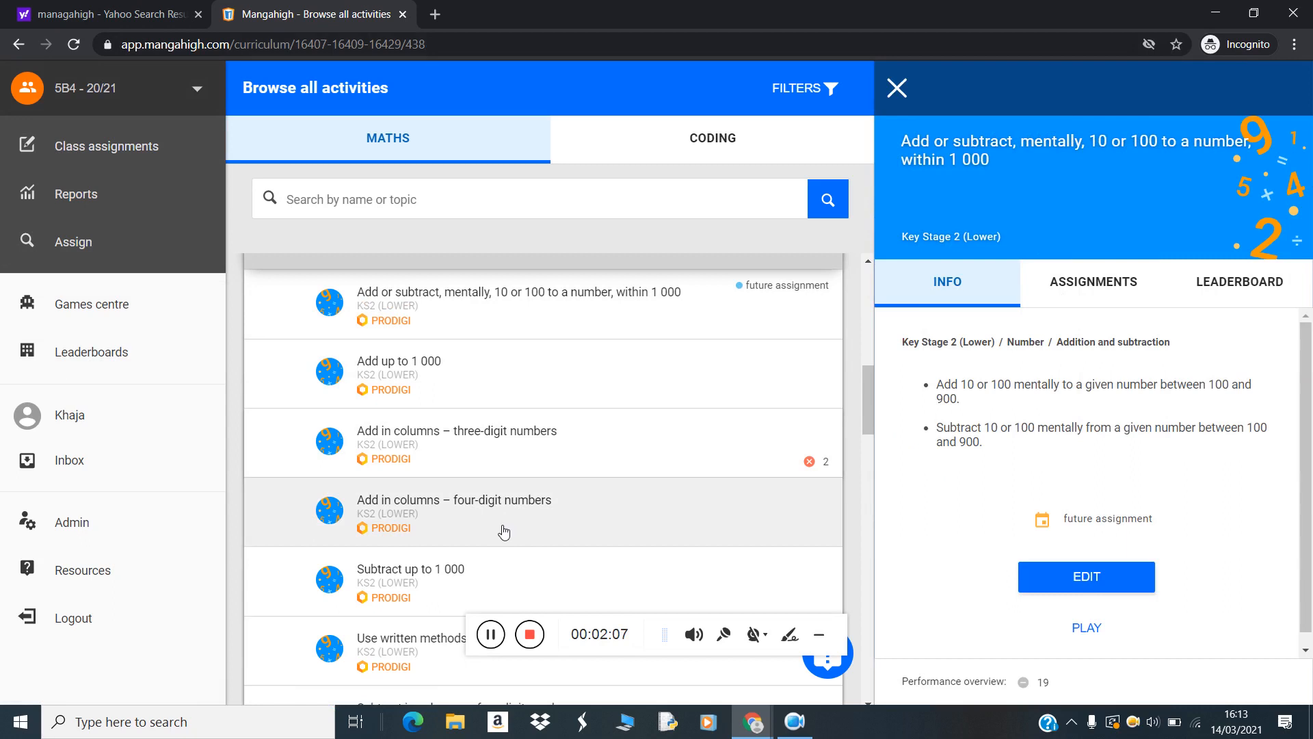
pyautogui.moveTo(584, 563)
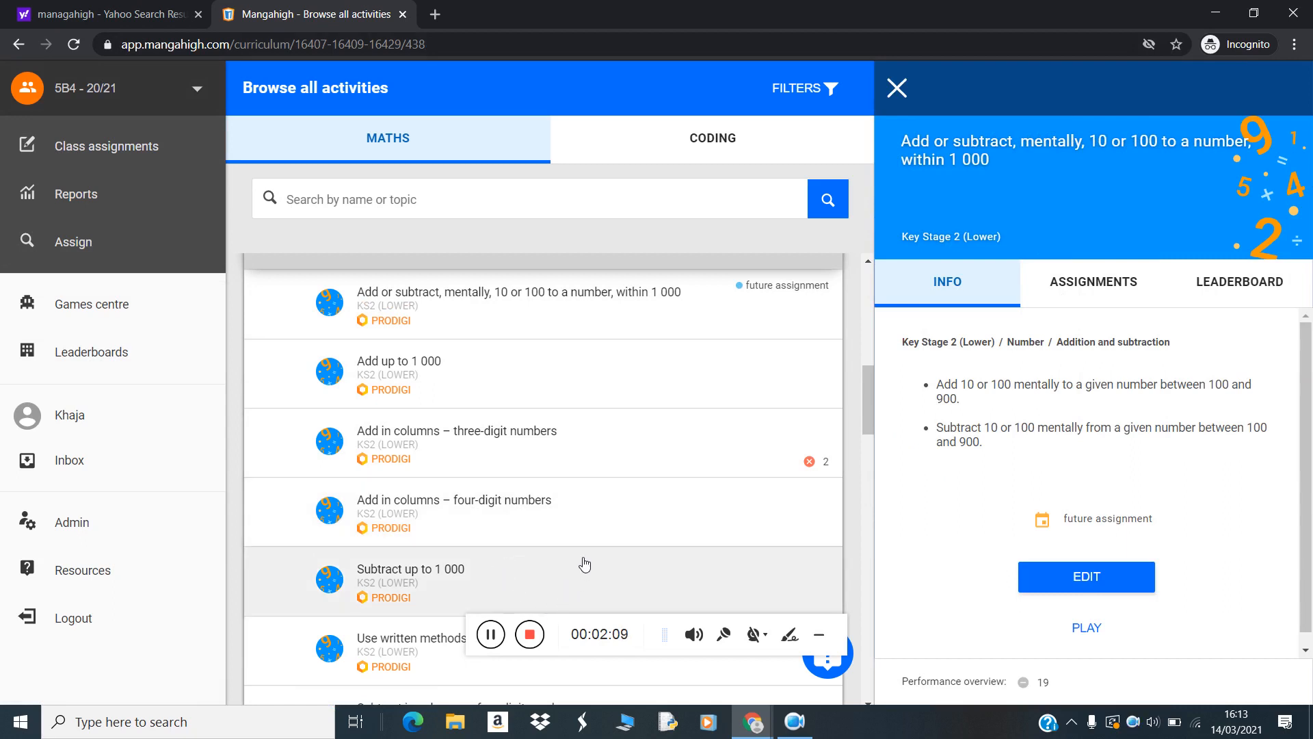